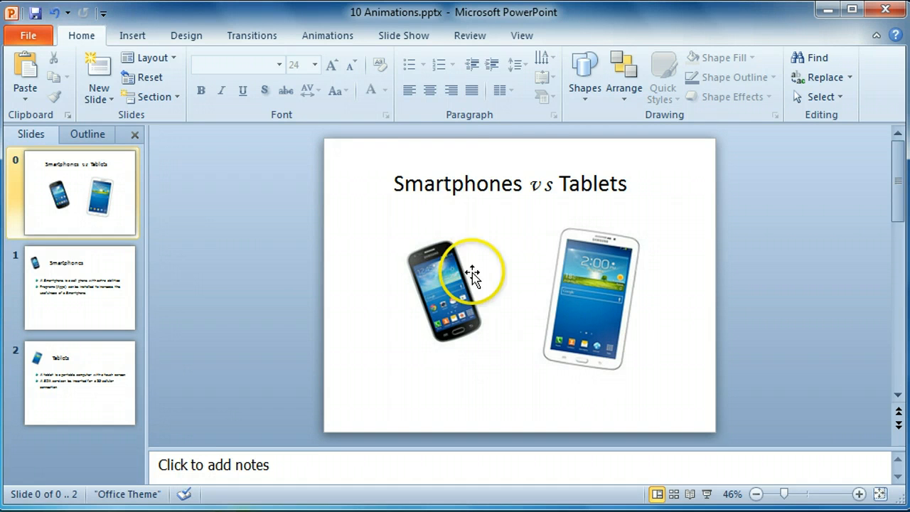
Switch the ribbon to the View commands for the Smartphones vs Tablets deck
left_click(520, 34)
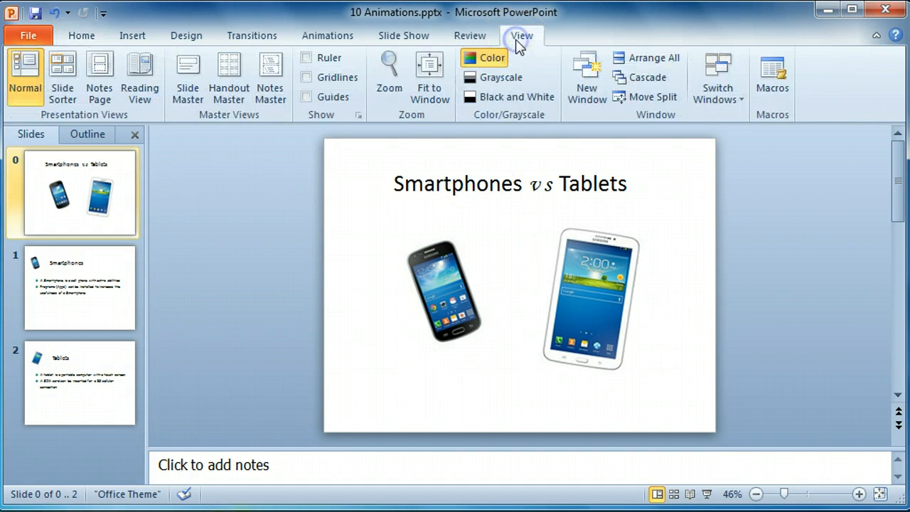
mouse_move(139, 78)
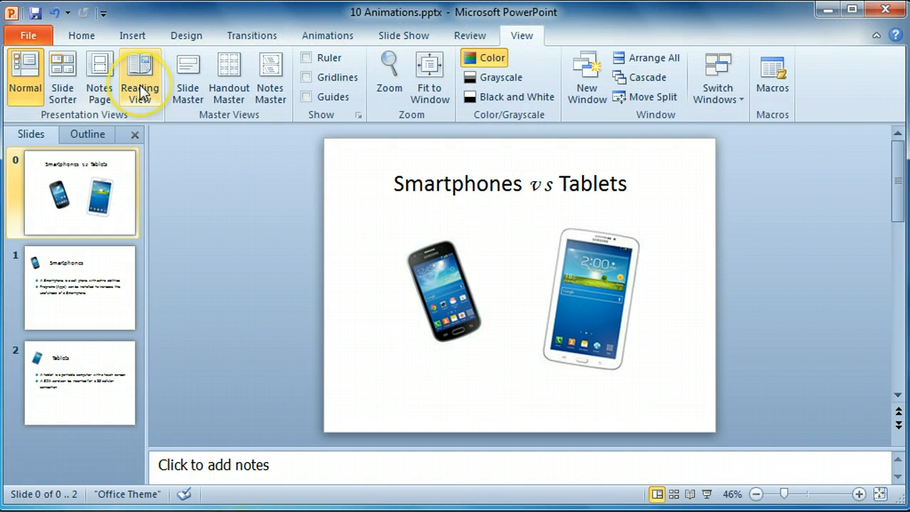
left_click(139, 74)
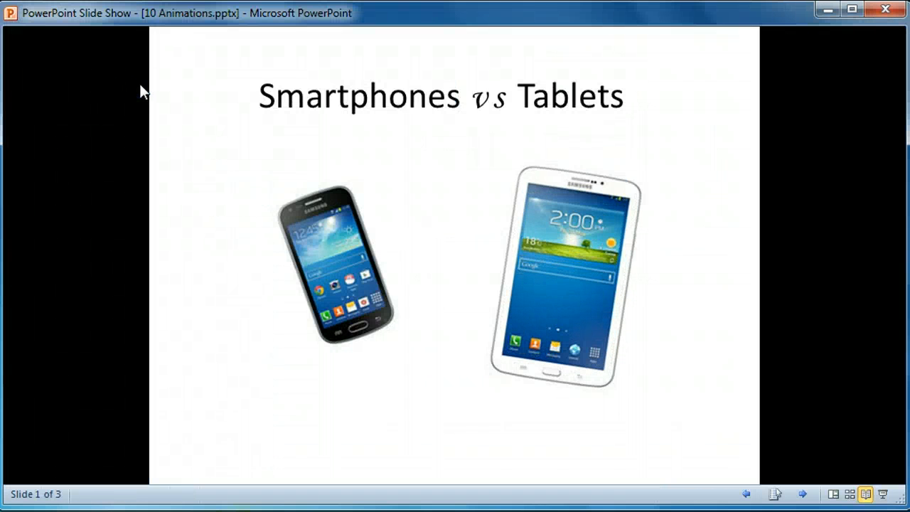
left_click(441, 217)
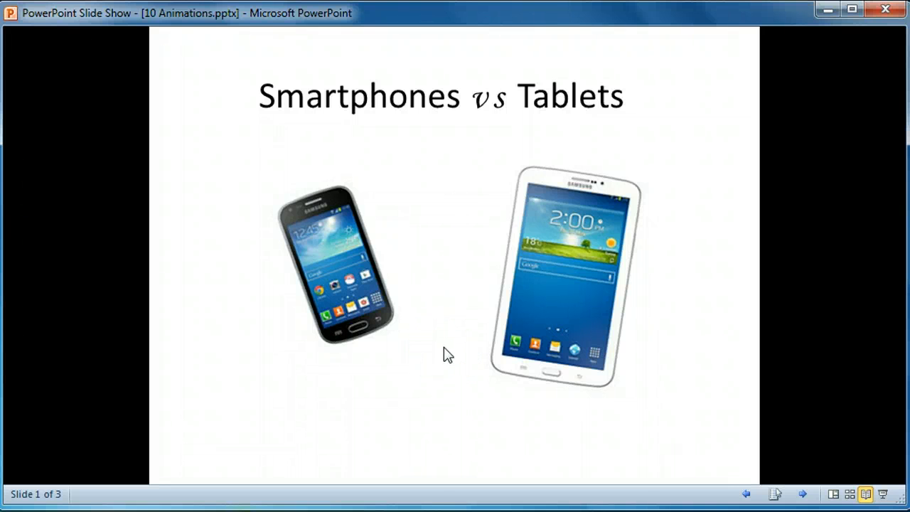
left_click(537, 284)
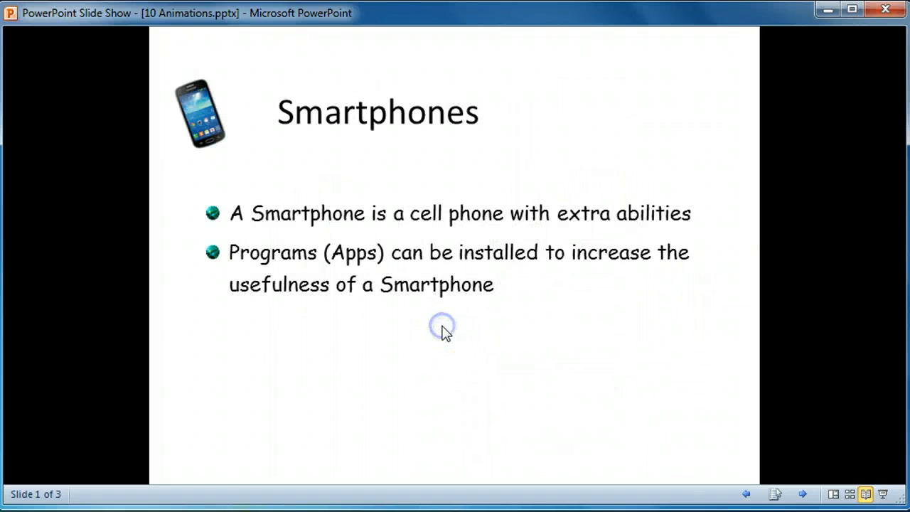
left_click(442, 330)
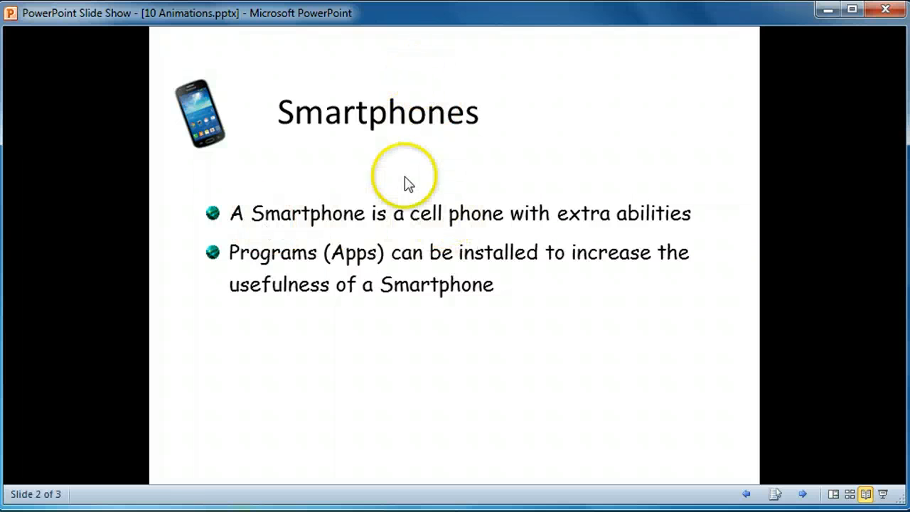
left_click(421, 316)
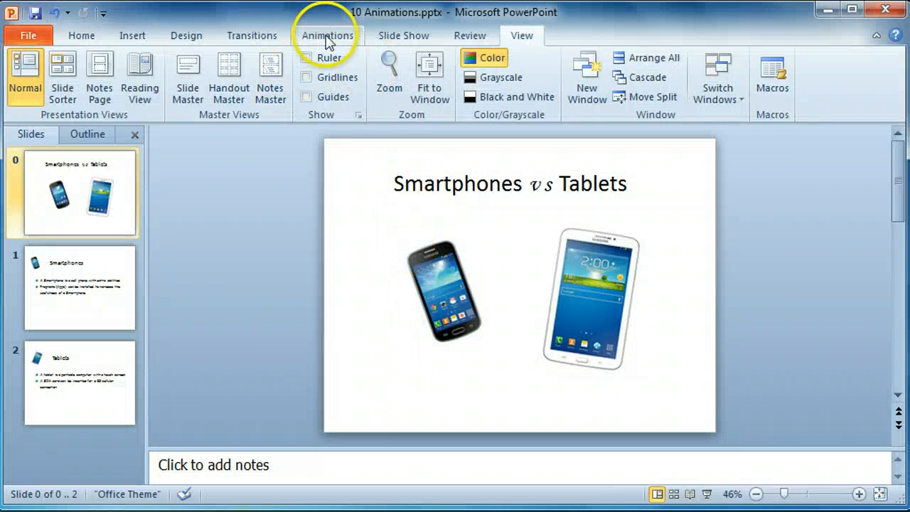
Show the Animation Pane and give the title slide's phone picture a Fade entrance
left_click(327, 36)
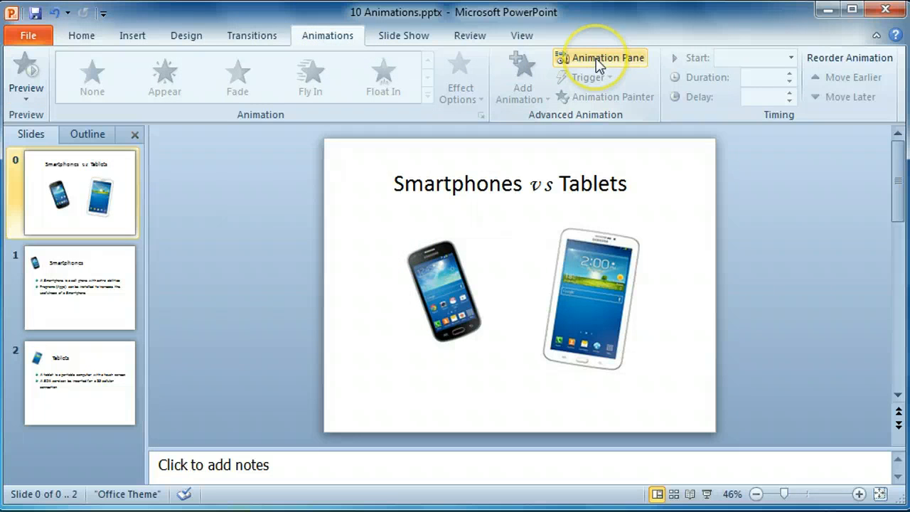
left_click(600, 57)
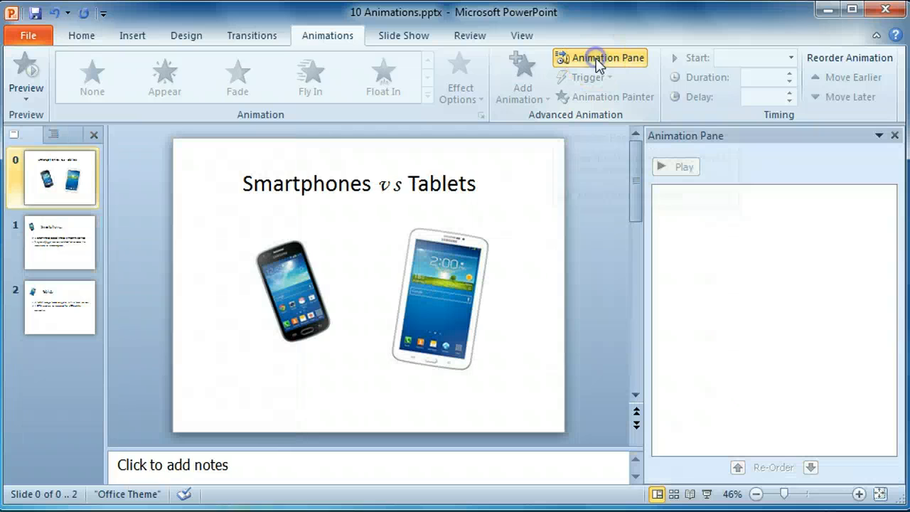
mouse_move(415, 244)
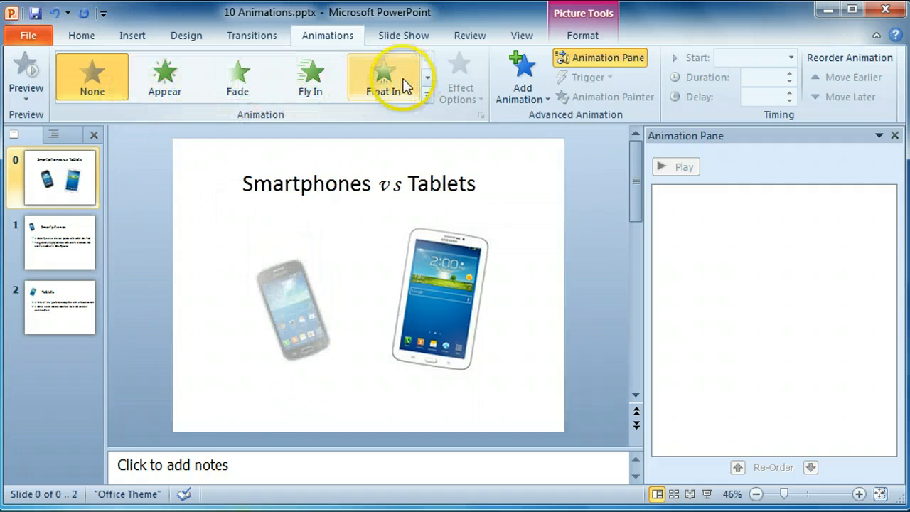
left_click(522, 77)
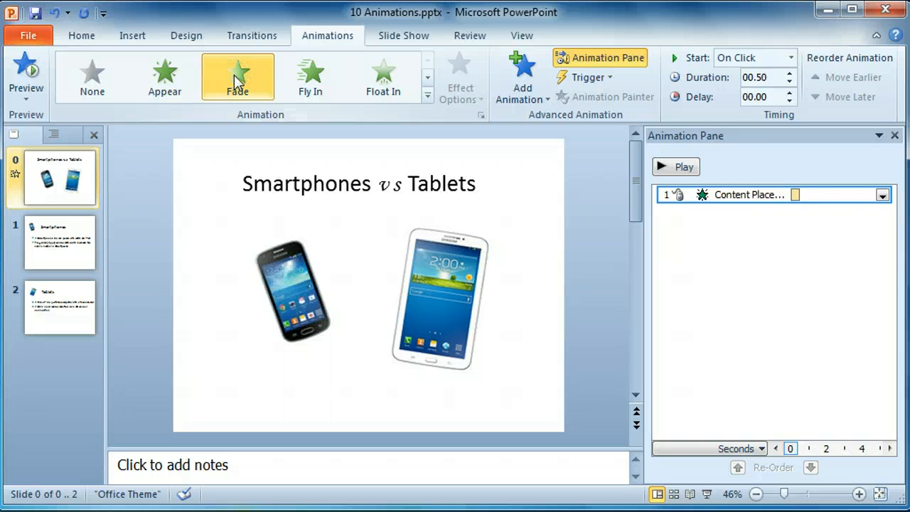
Set the phone picture's Fade to a 5-second (Very Slow) duration and preview it
left_click(238, 76)
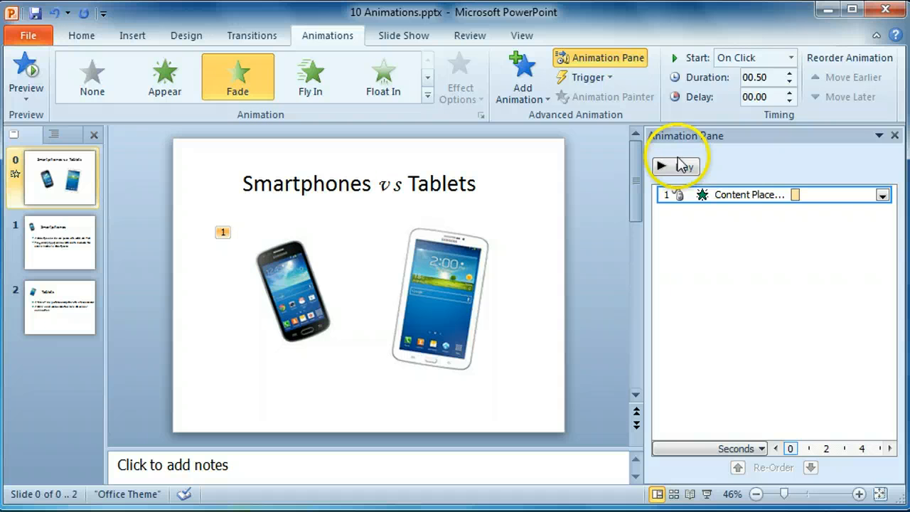
left_click(673, 164)
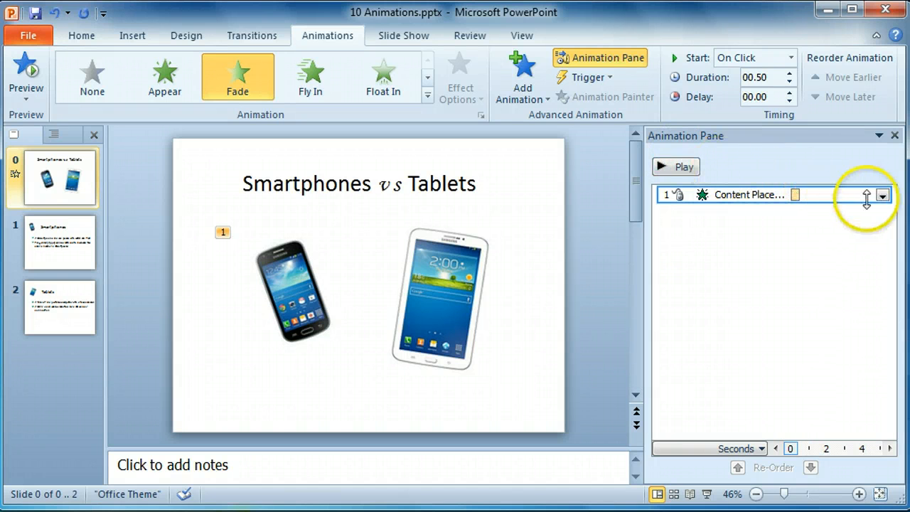
left_click(881, 194)
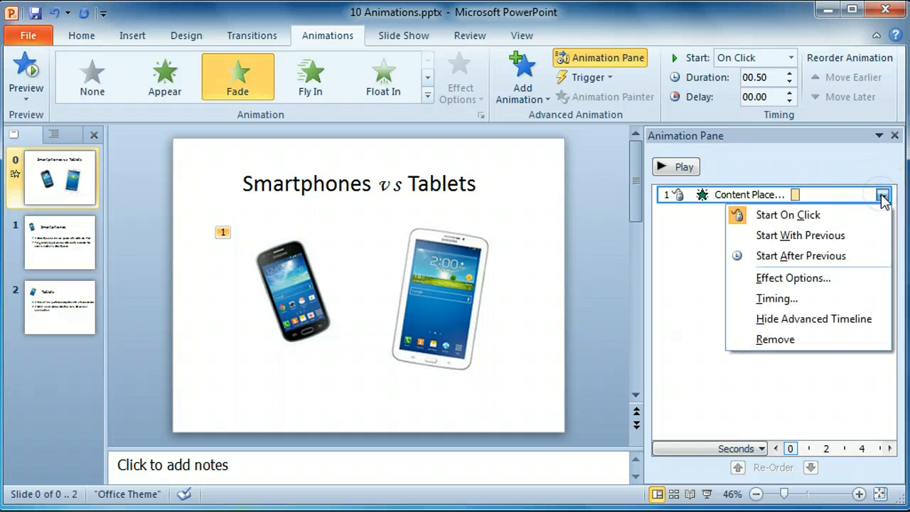
mouse_move(776, 299)
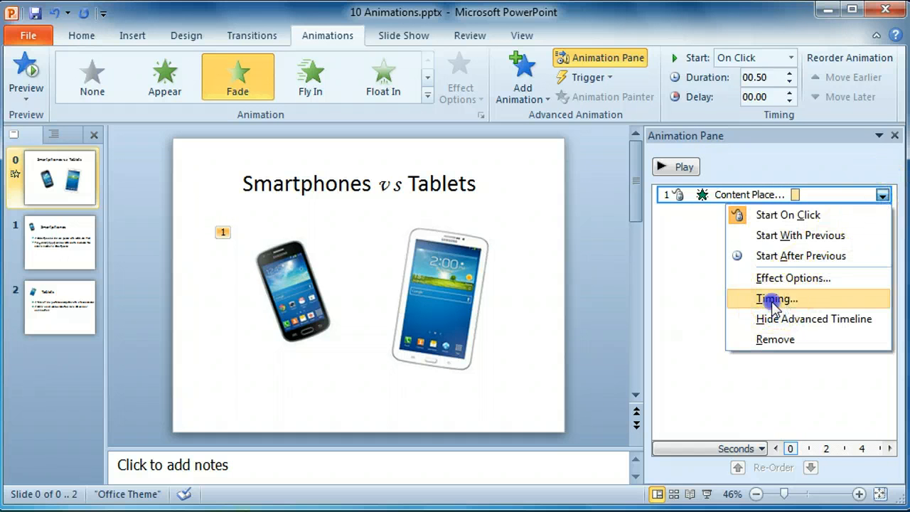
left_click(777, 298)
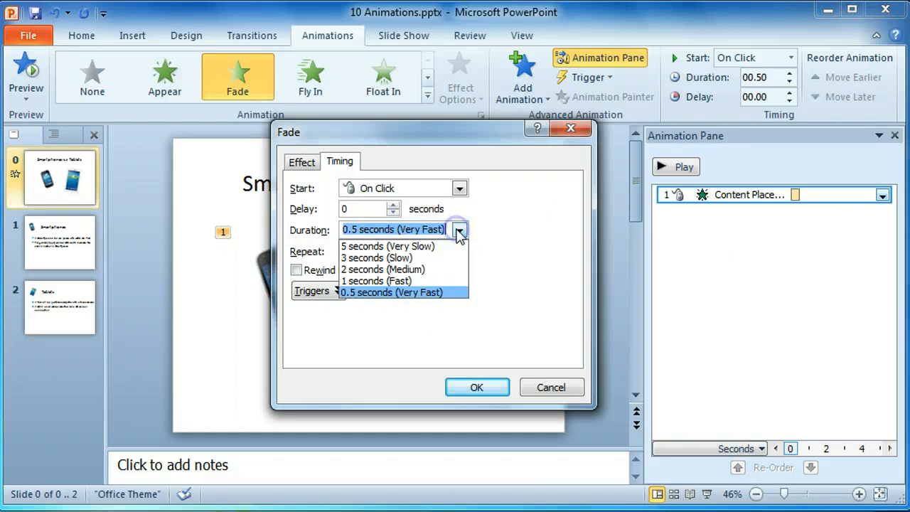
left_click(386, 246)
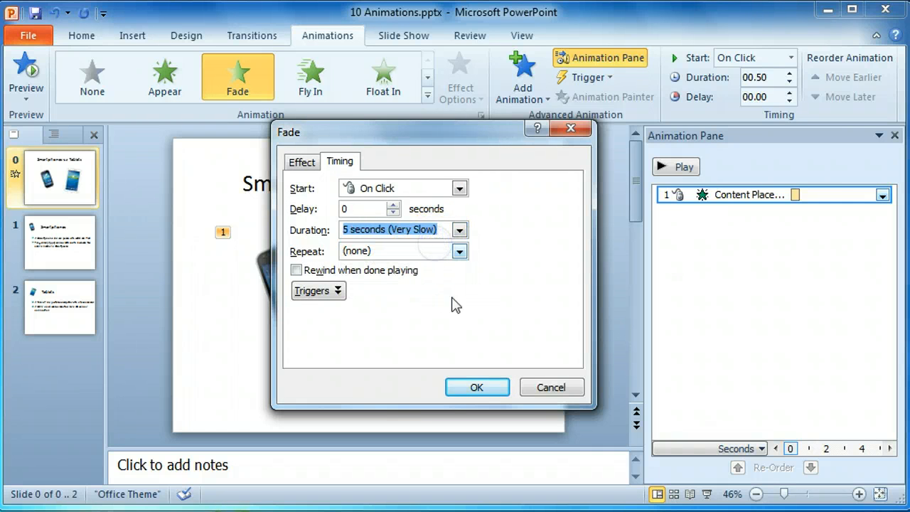
left_click(477, 387)
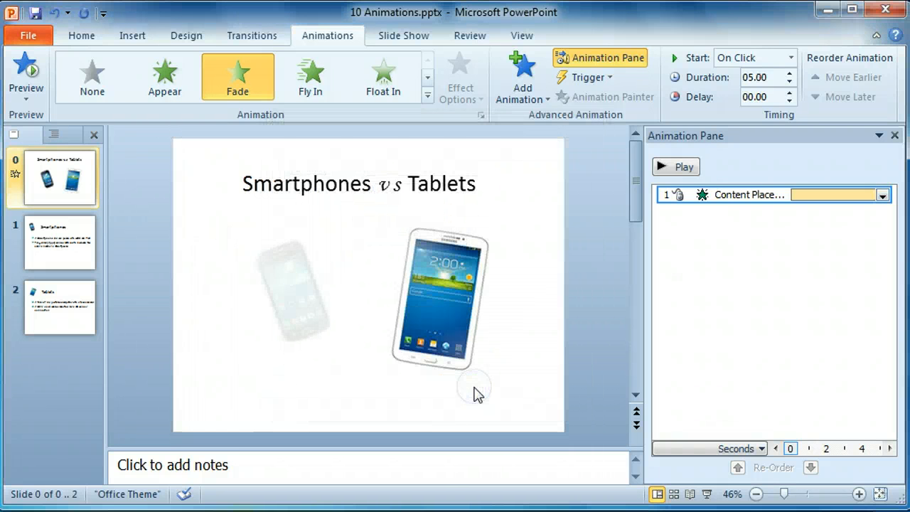
left_click(676, 167)
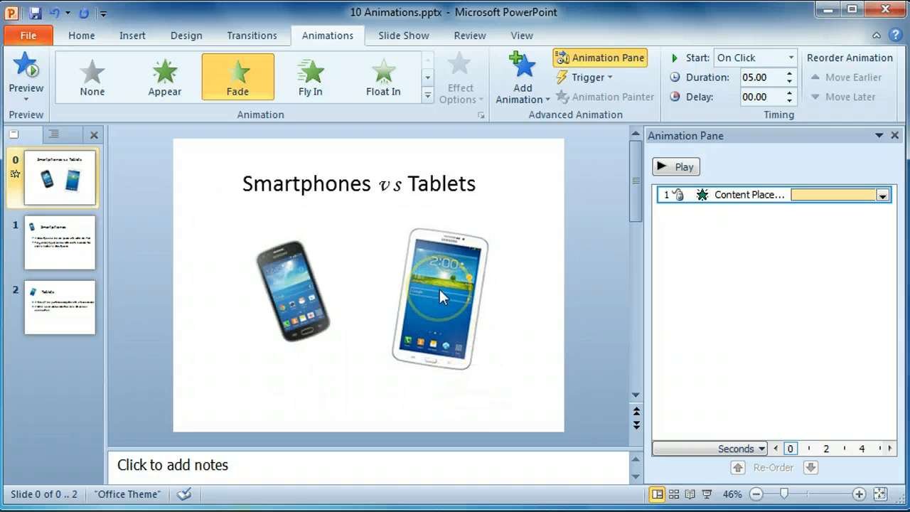
Give the tablet picture a Float In entrance with a 2-second (Medium) duration
left_click(440, 294)
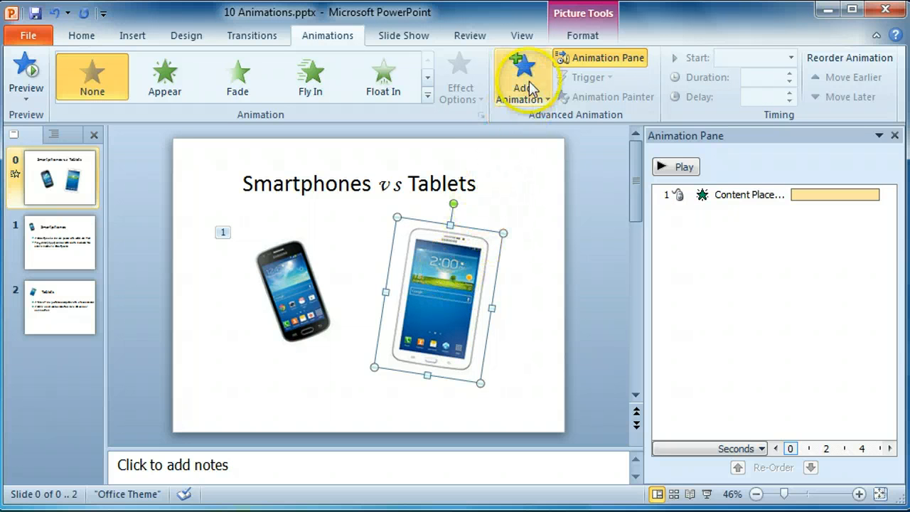
mouse_move(382, 77)
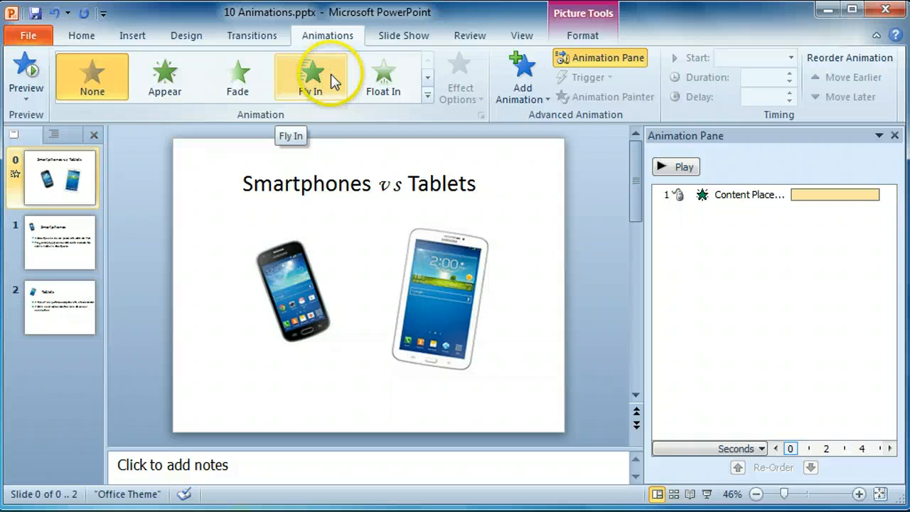
left_click(382, 76)
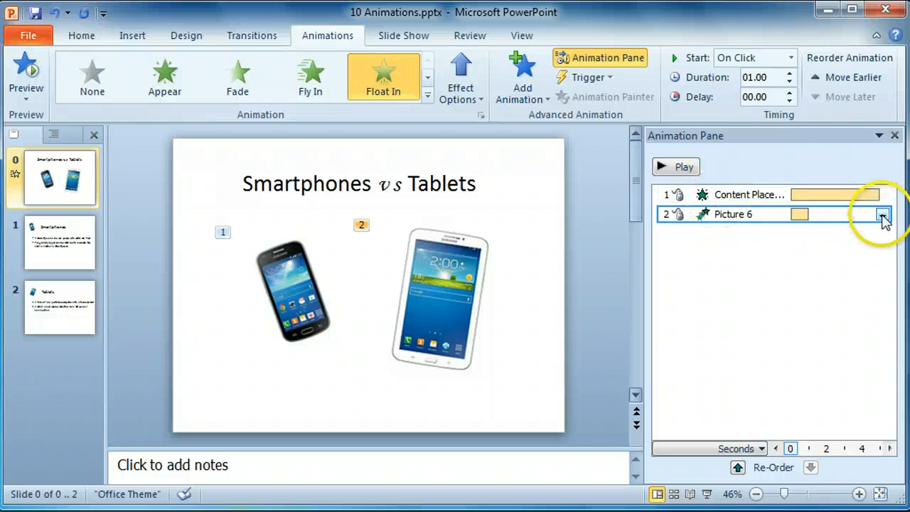
left_click(883, 213)
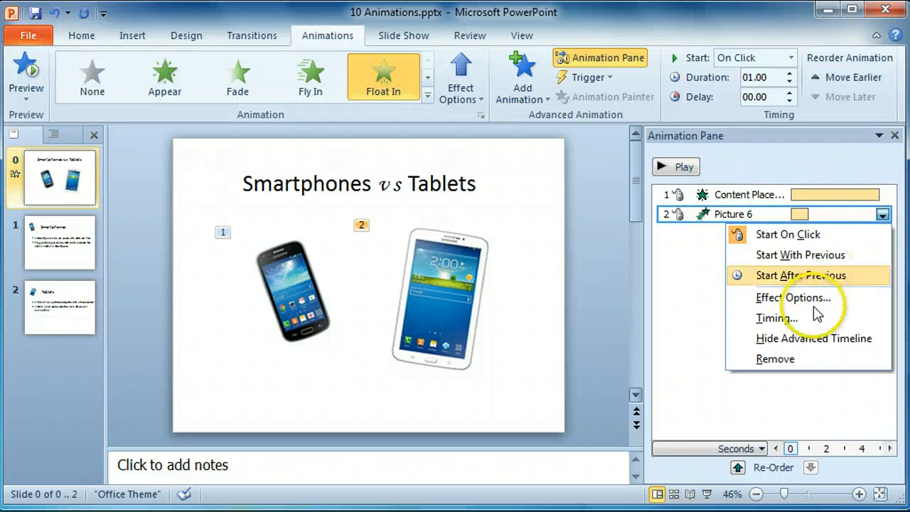
left_click(776, 318)
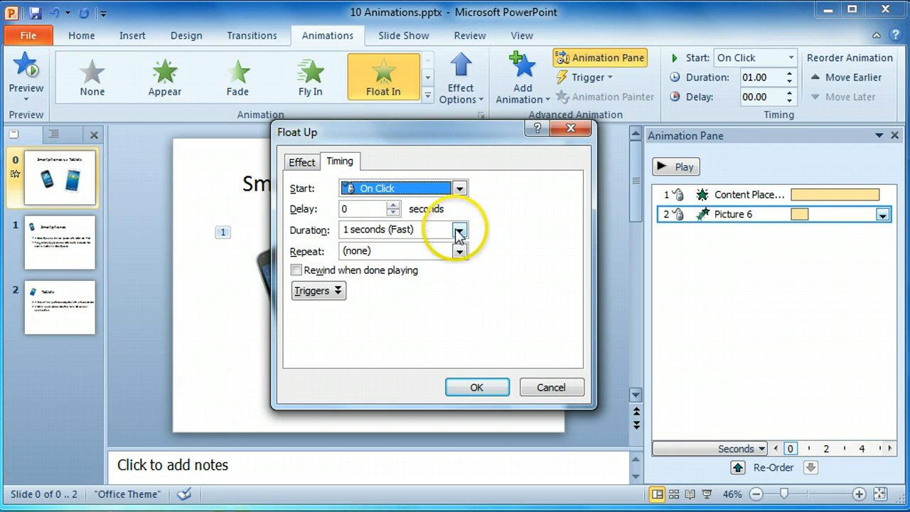
left_click(459, 229)
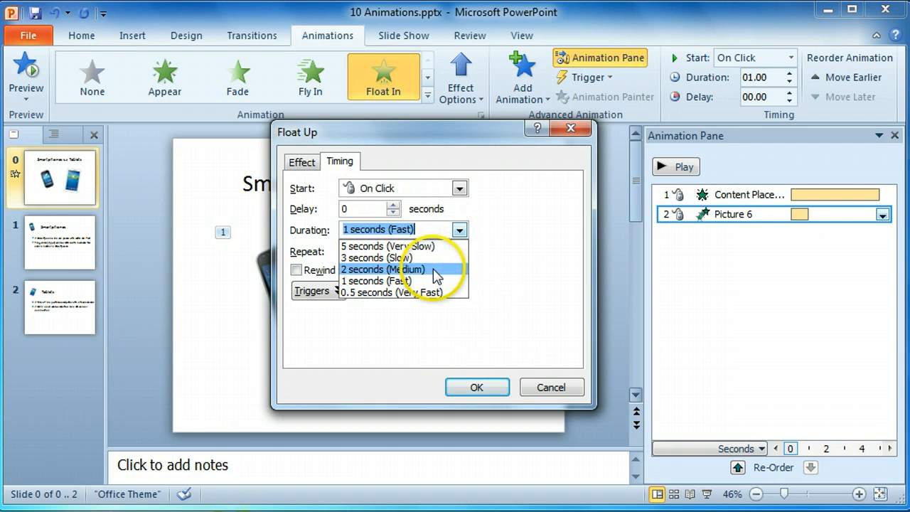
left_click(382, 268)
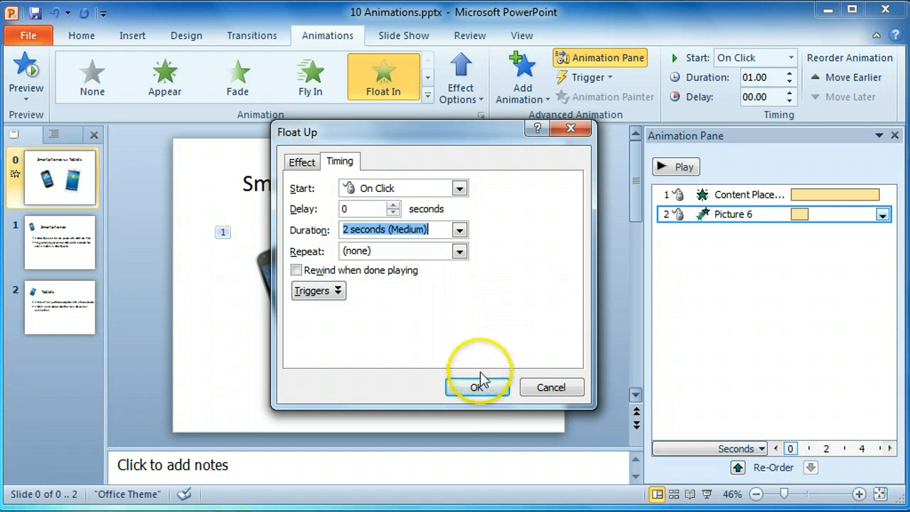
left_click(477, 386)
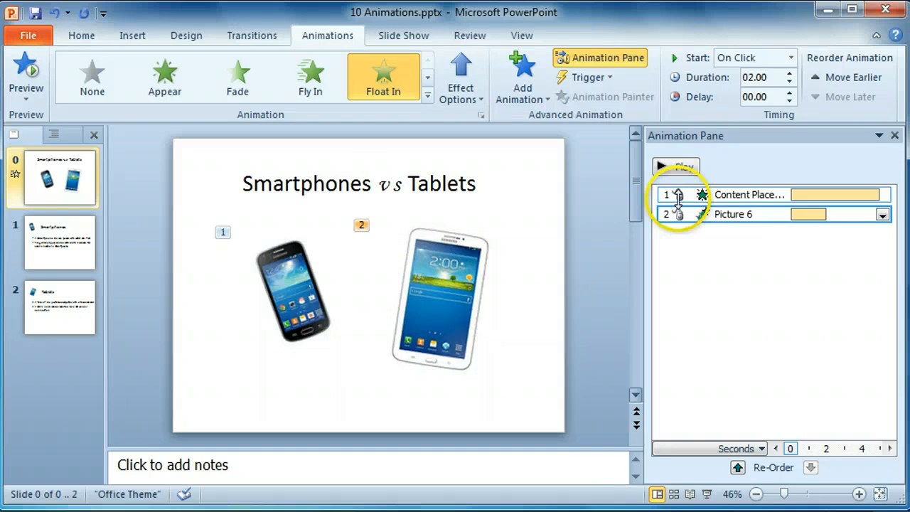
mouse_move(675, 213)
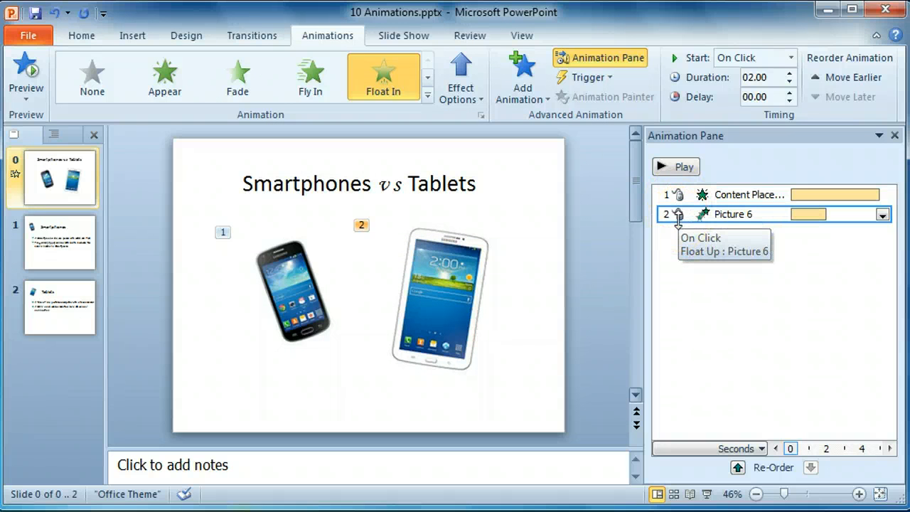
mouse_move(679, 194)
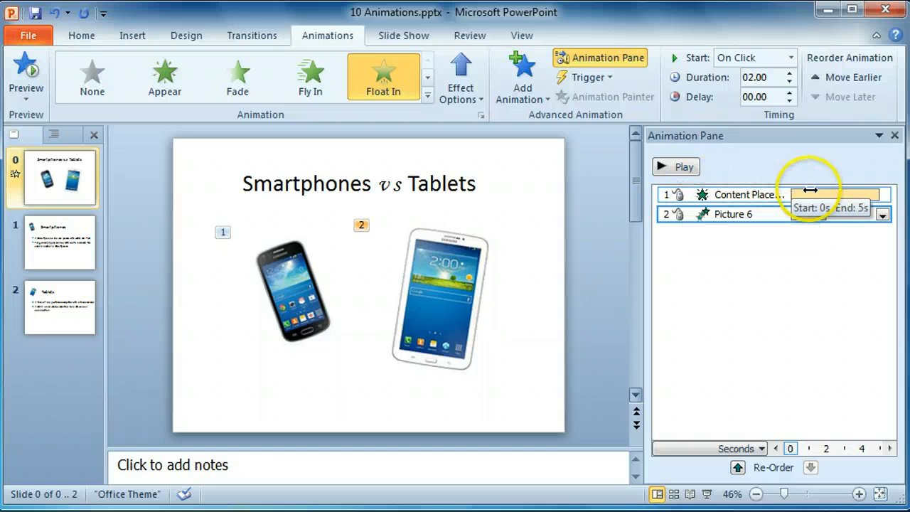
mouse_move(766, 194)
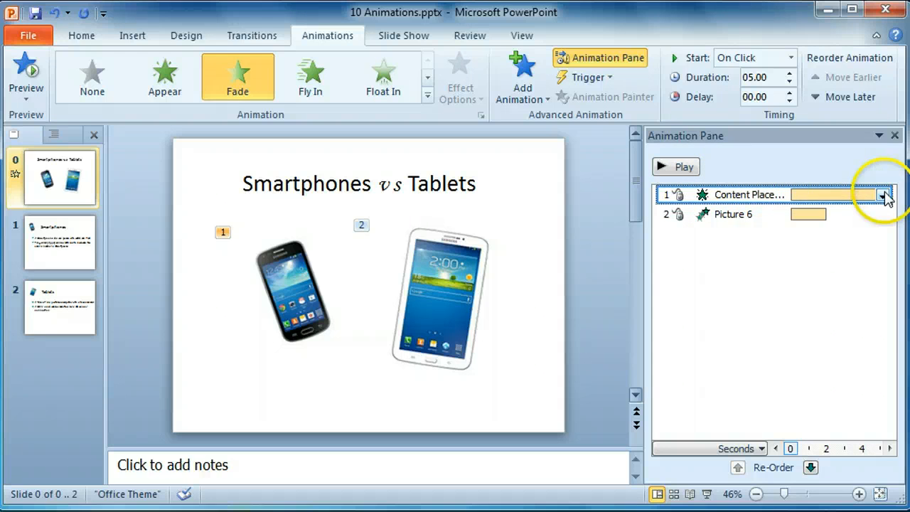
Set both the text and picture animations to Start After Previous and preview the slide
left_click(883, 193)
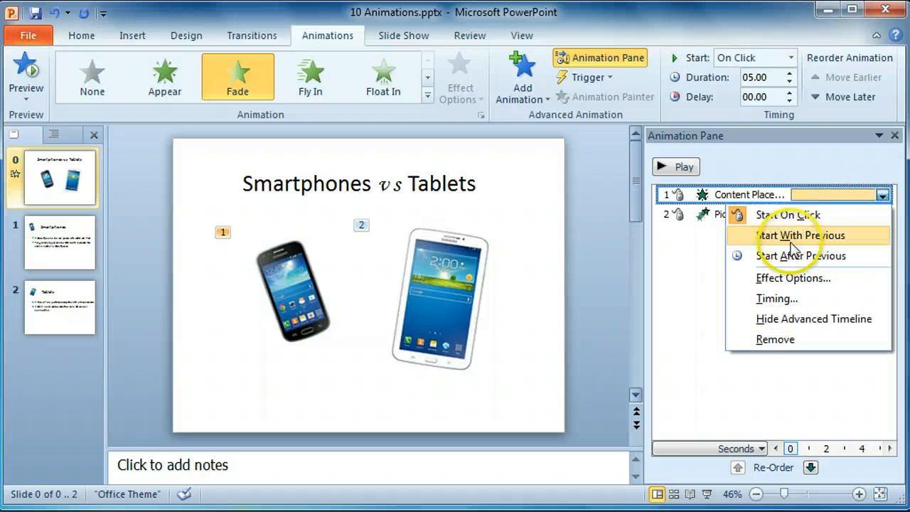
mouse_move(789, 256)
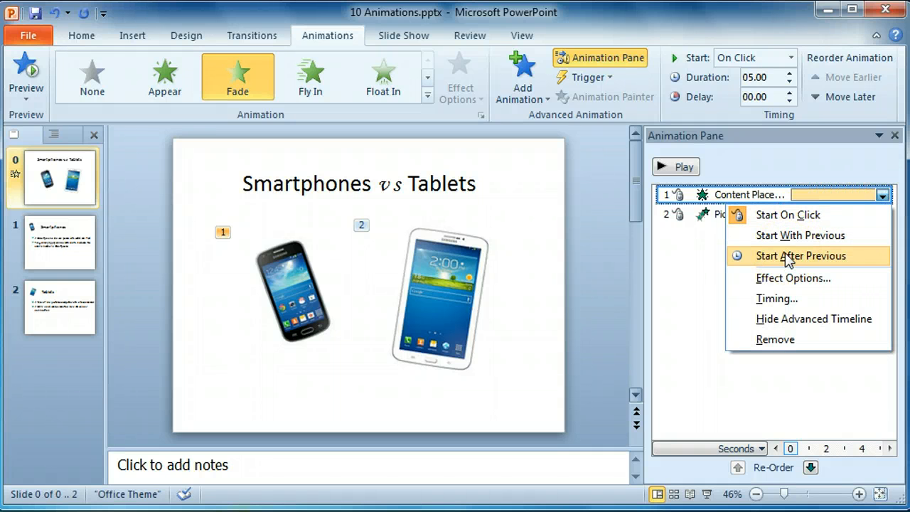
left_click(801, 256)
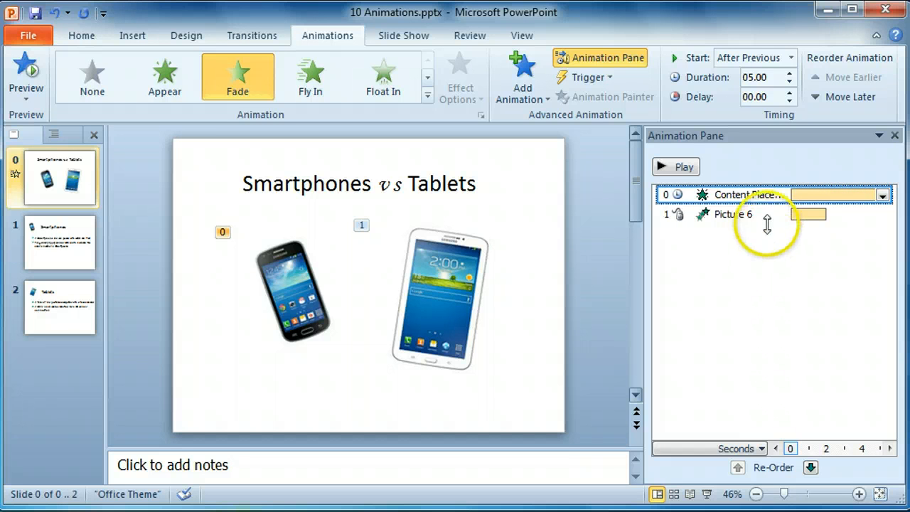
left_click(736, 213)
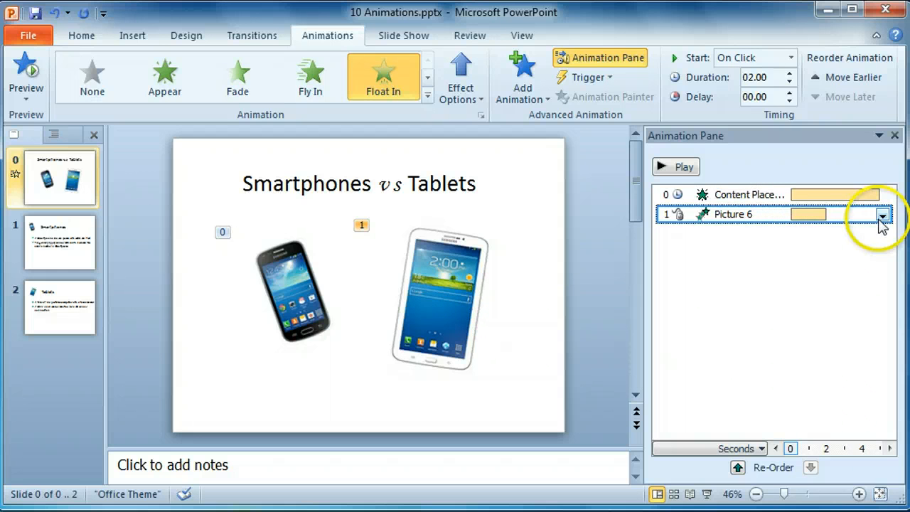
left_click(883, 213)
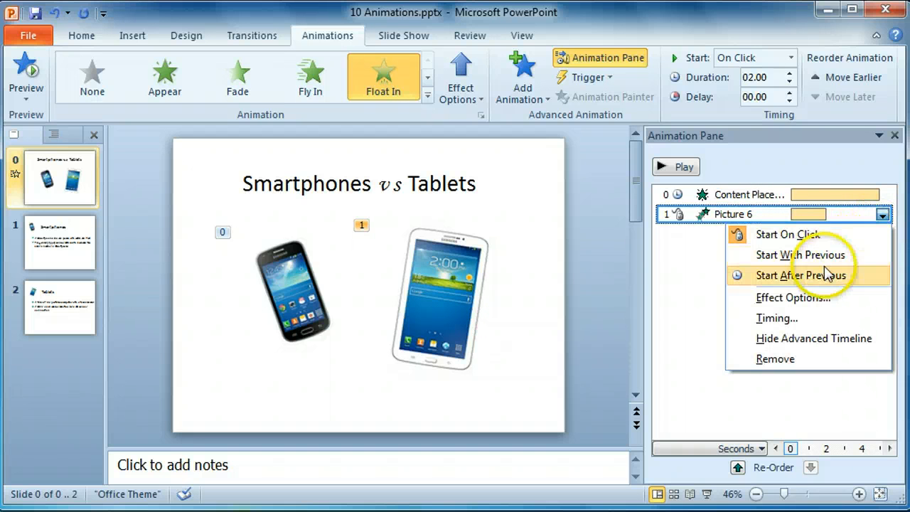
left_click(802, 276)
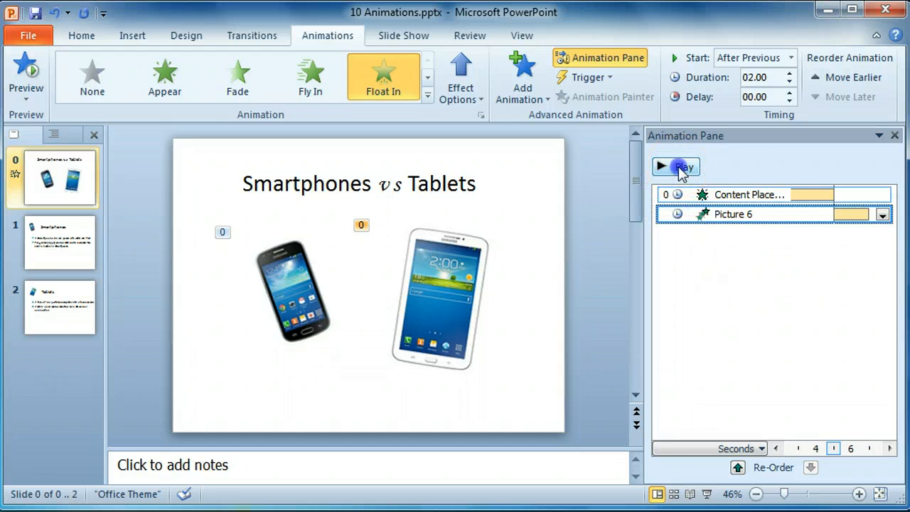
left_click(676, 166)
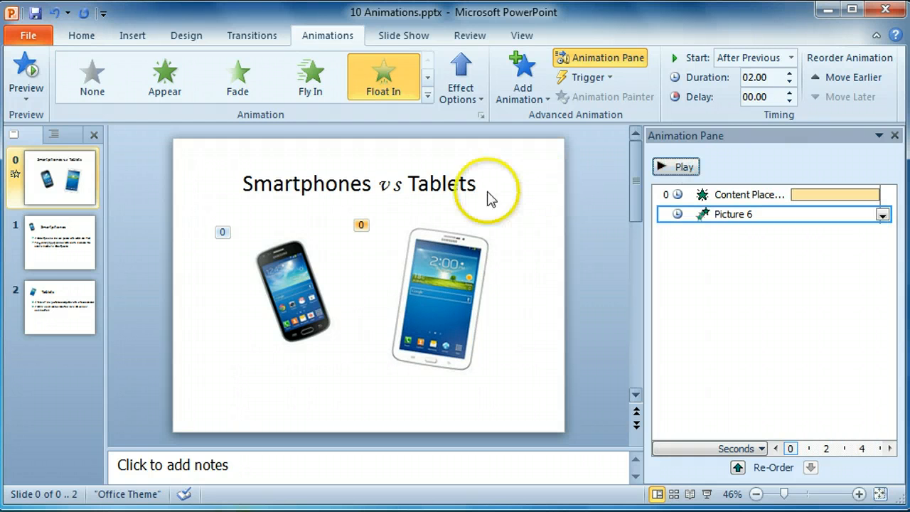
Give the Smartphones slide's bullets a Fly In entrance from the right
left_click(60, 242)
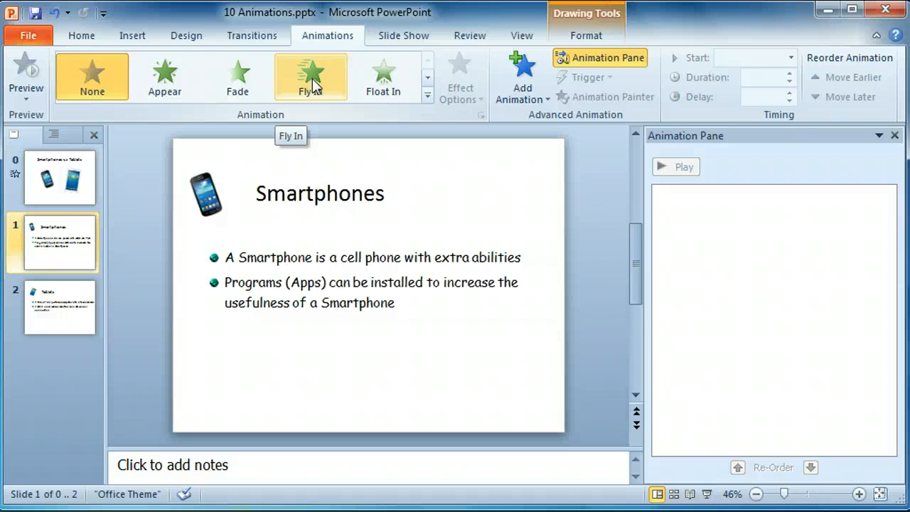
left_click(310, 76)
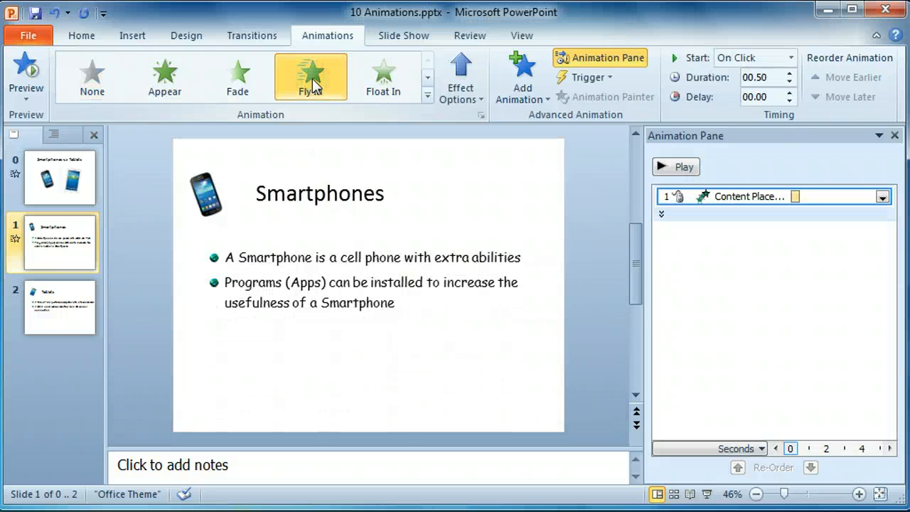
left_click(310, 77)
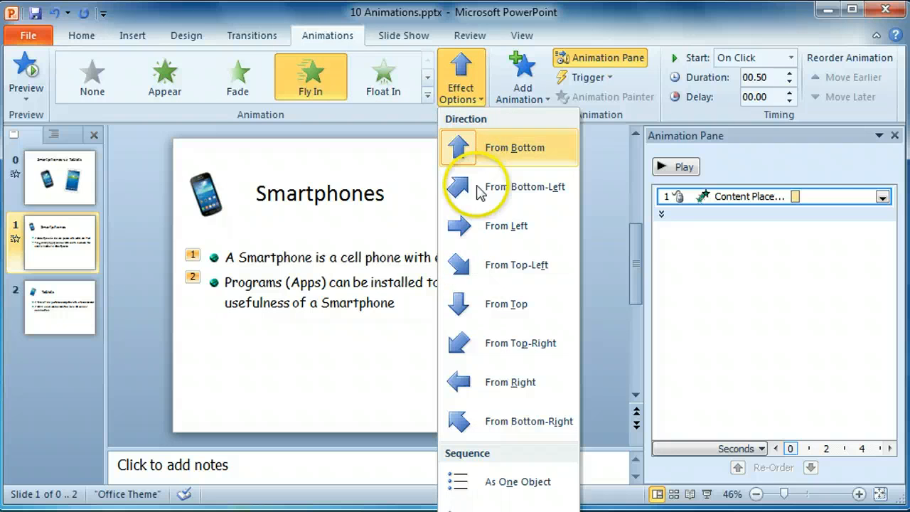
mouse_move(509, 381)
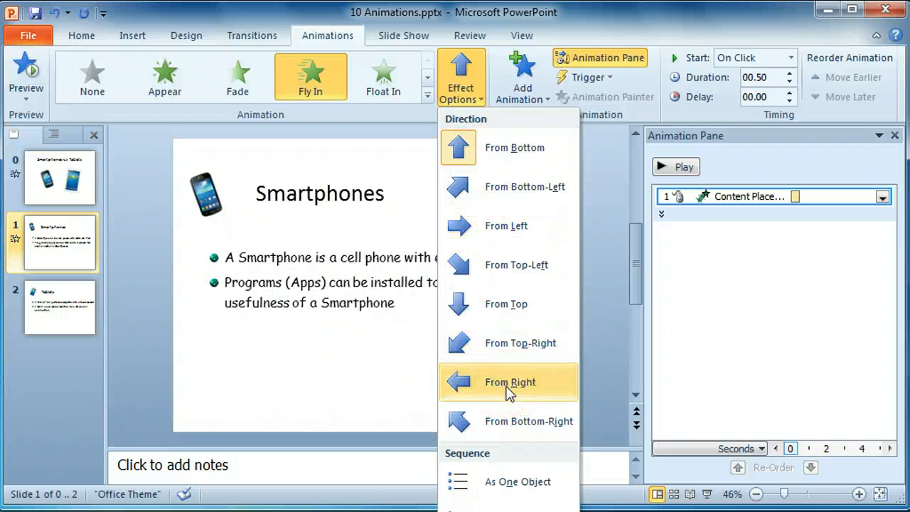
left_click(509, 381)
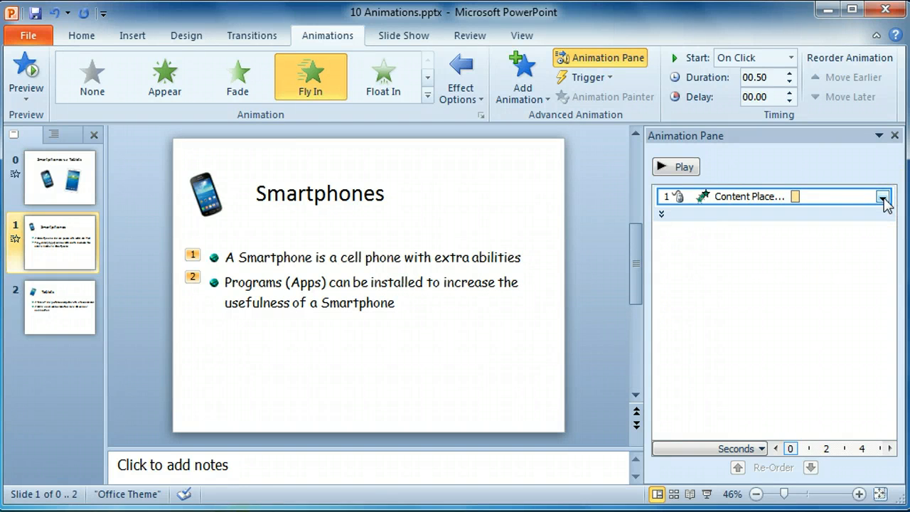
Set the bullets' fly-in duration to 3 seconds (Slow)
left_click(882, 196)
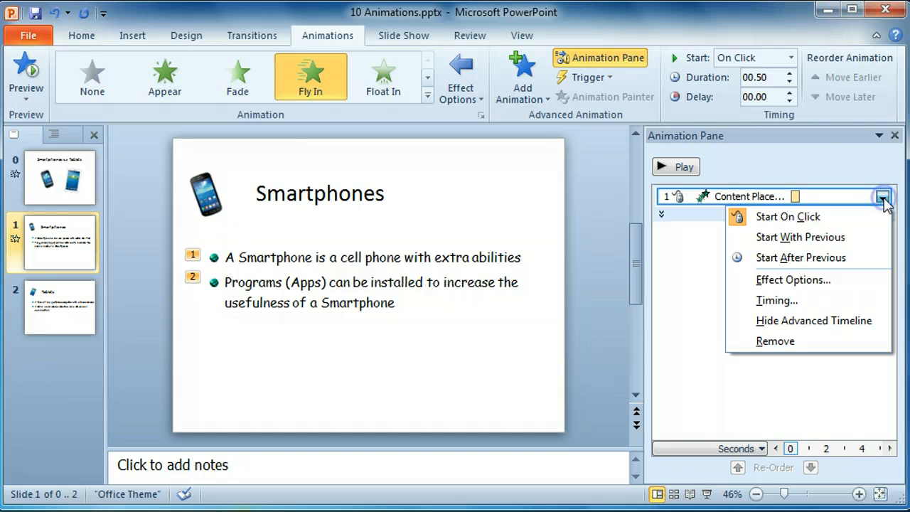
mouse_move(794, 300)
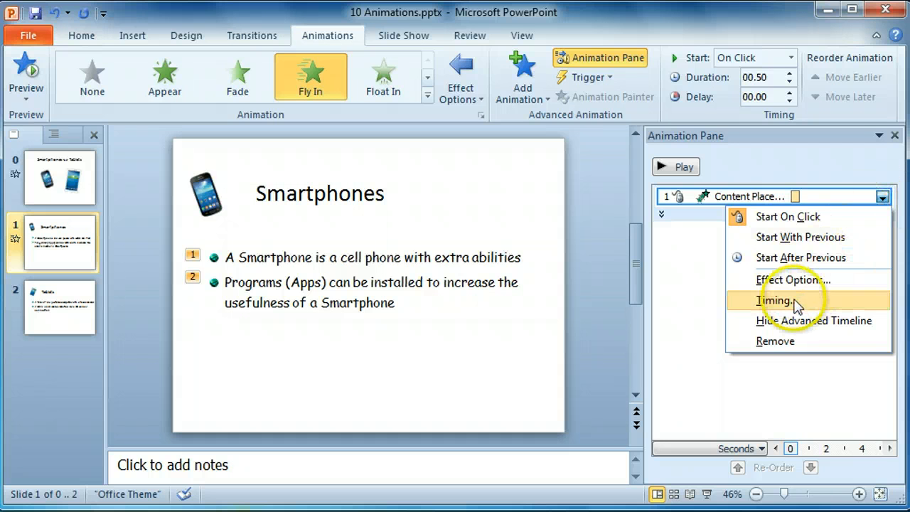
left_click(774, 300)
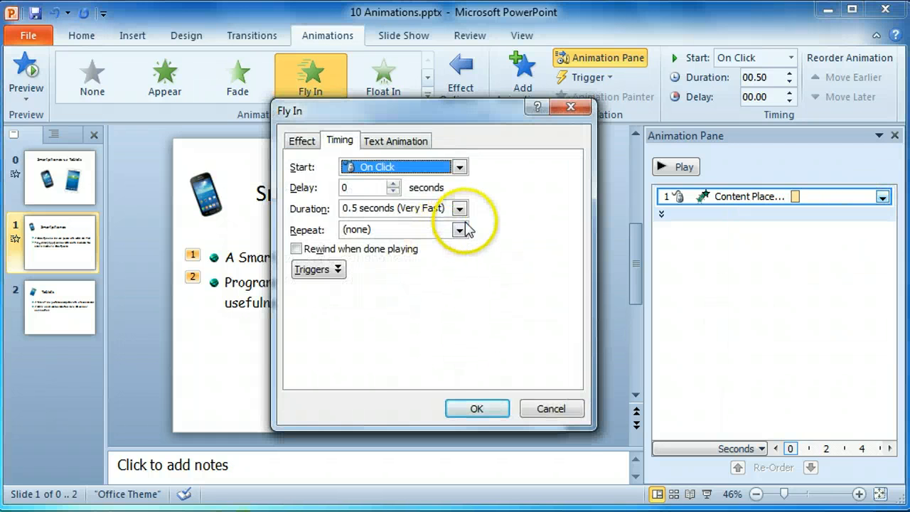
left_click(460, 208)
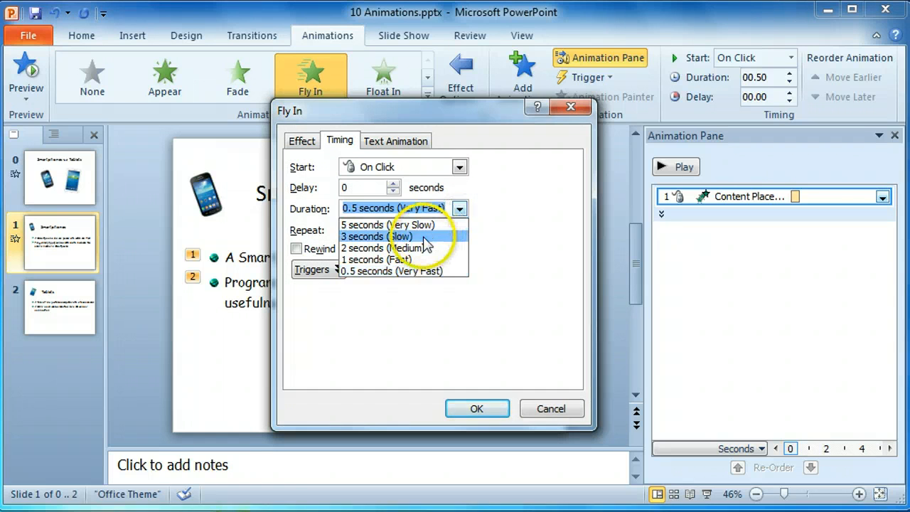
left_click(378, 236)
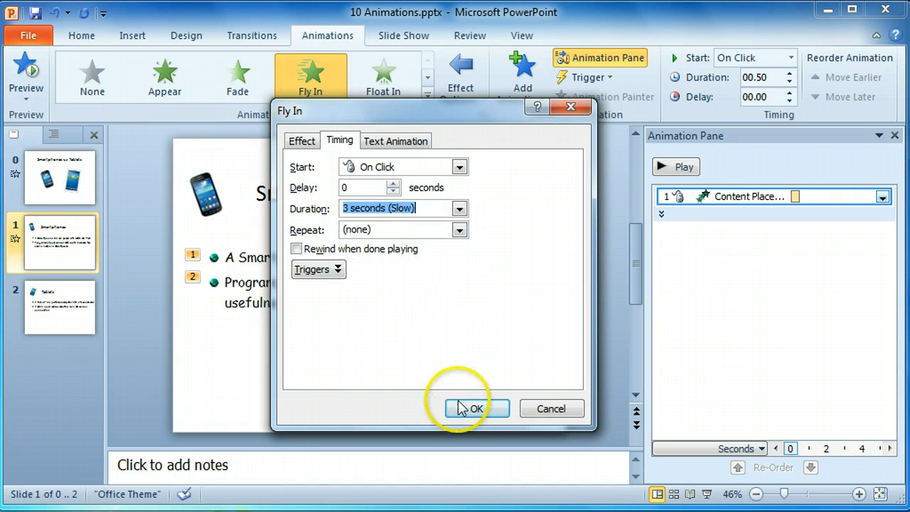
left_click(475, 408)
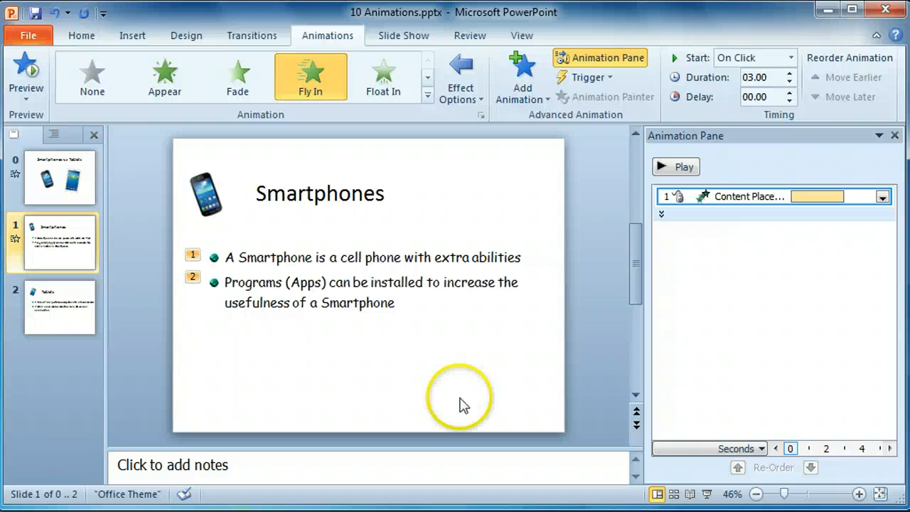
mouse_move(476, 198)
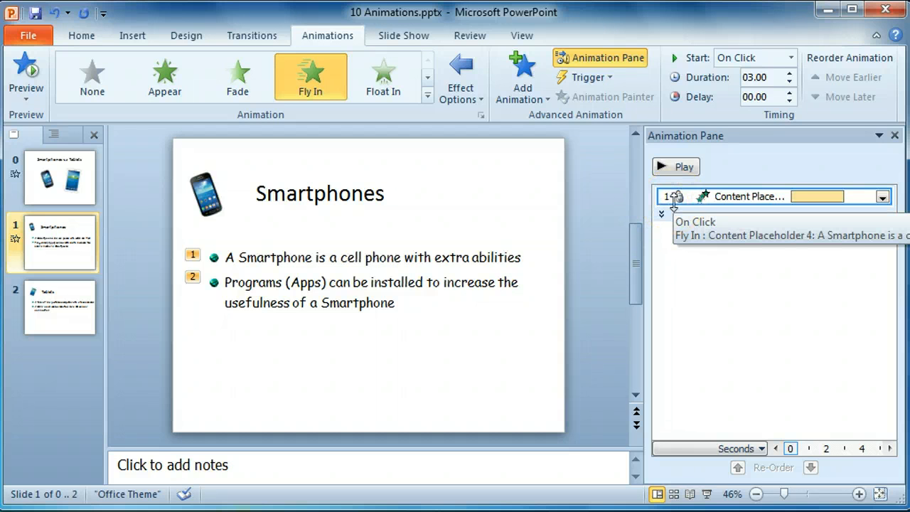
mouse_move(80, 329)
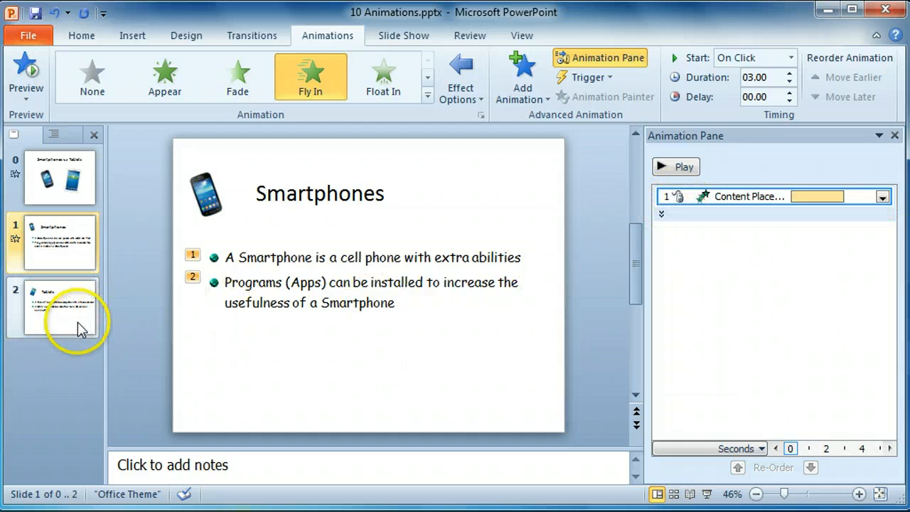
Apply a Fly In entrance to the Tablets slide's bullets from the full animation gallery
left_click(60, 308)
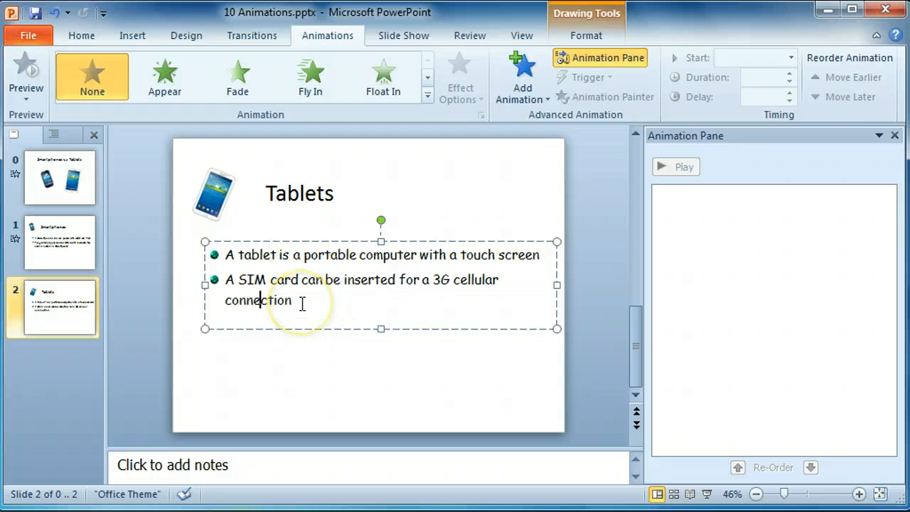
left_click(522, 77)
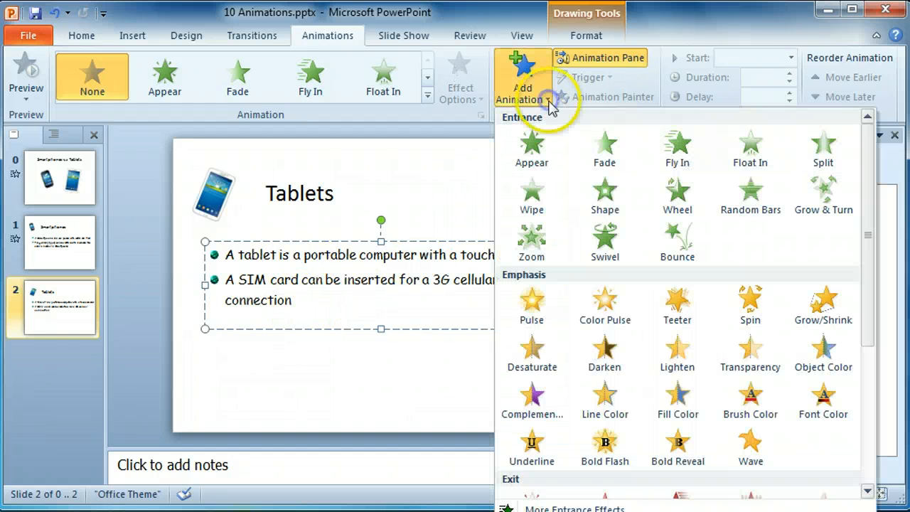
mouse_move(551, 107)
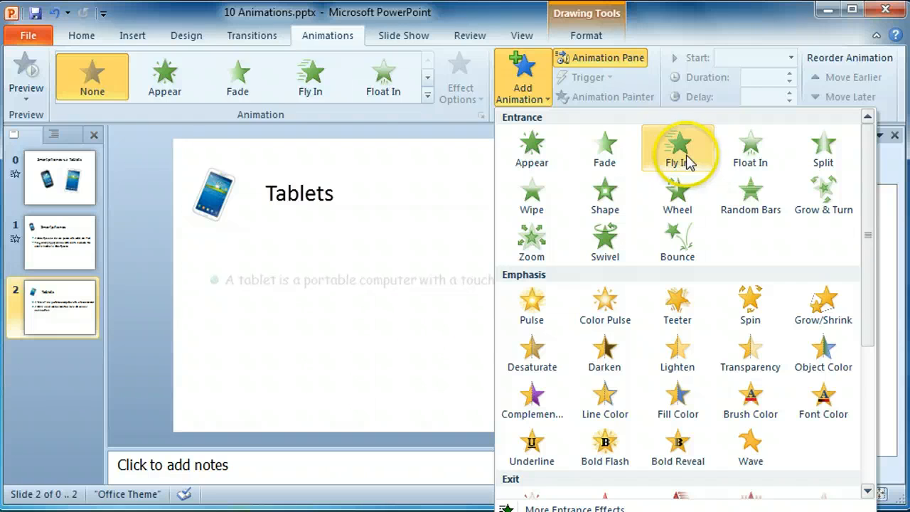
left_click(676, 147)
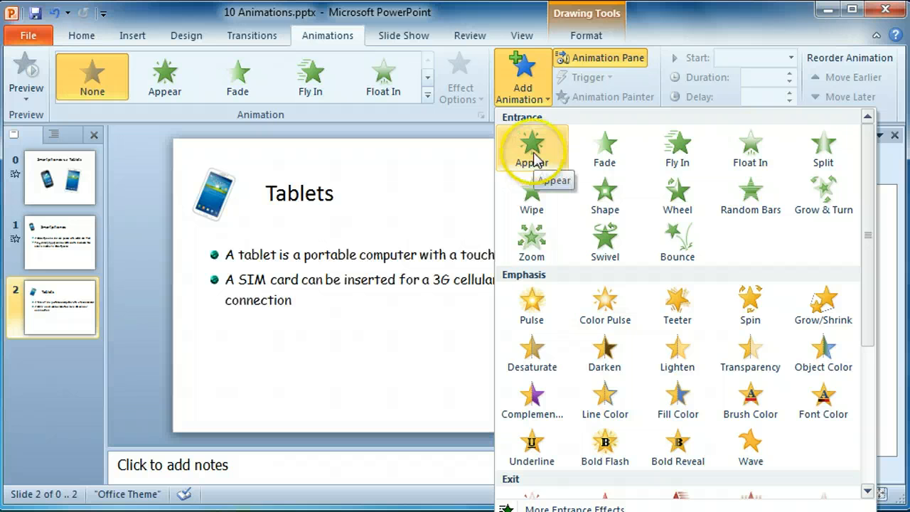
mouse_move(531, 240)
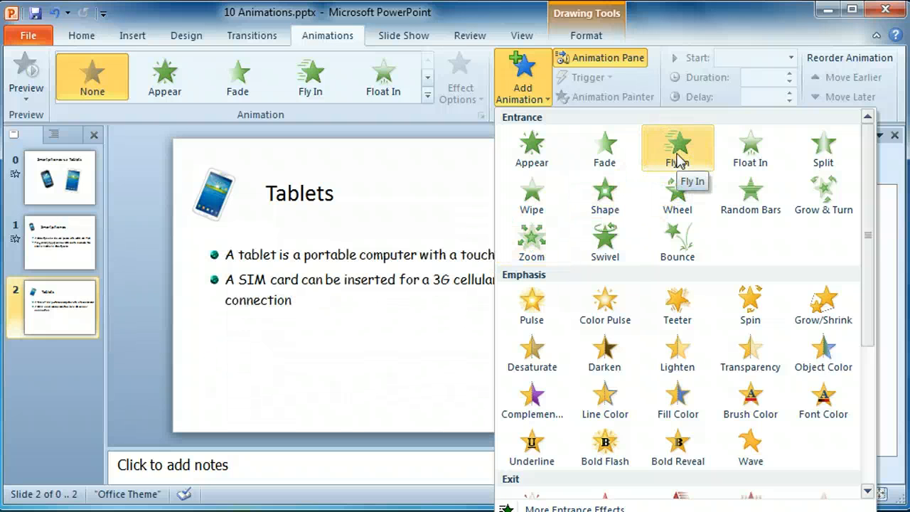
mouse_move(676, 305)
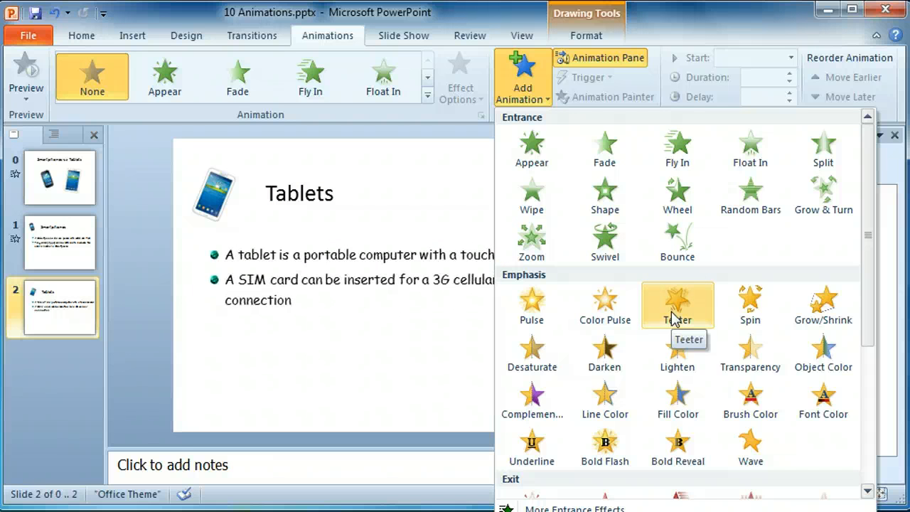
mouse_move(677, 145)
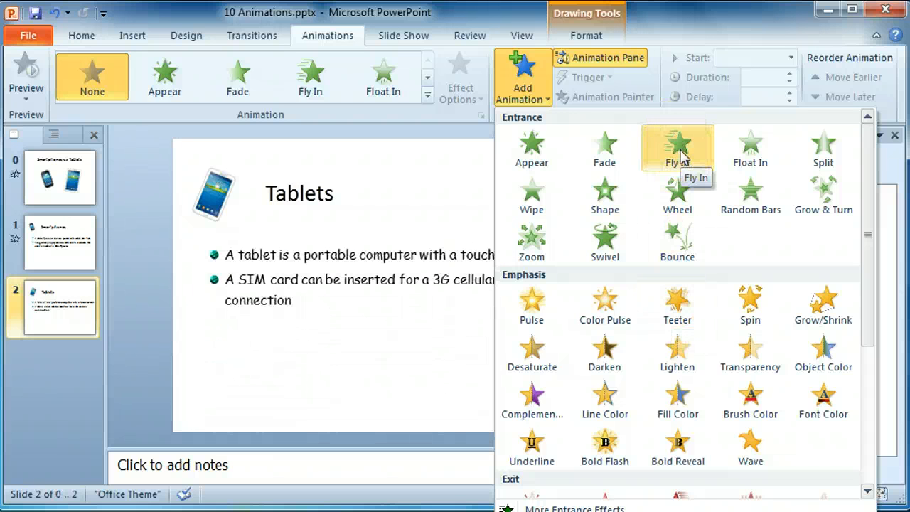
left_click(677, 146)
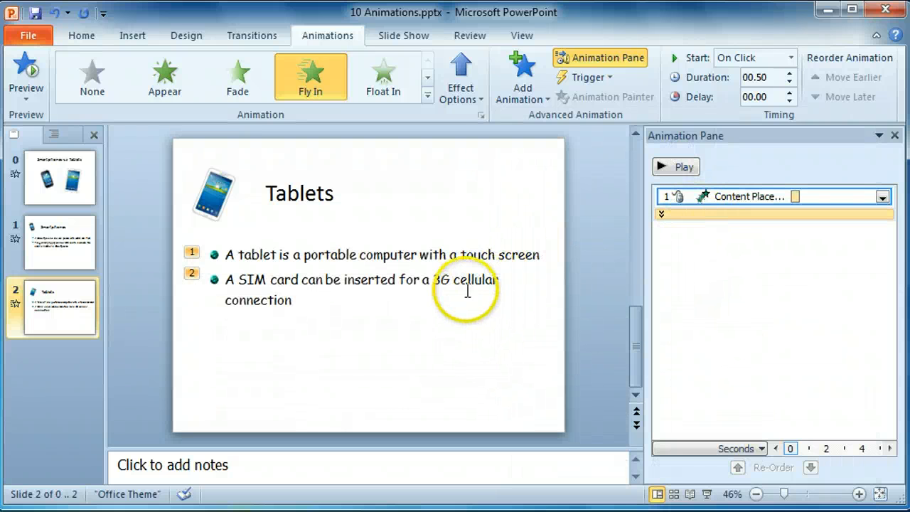
Set the Tablets bullets' fly-in to From Right with a 3-second (Slow) duration
left_click(460, 76)
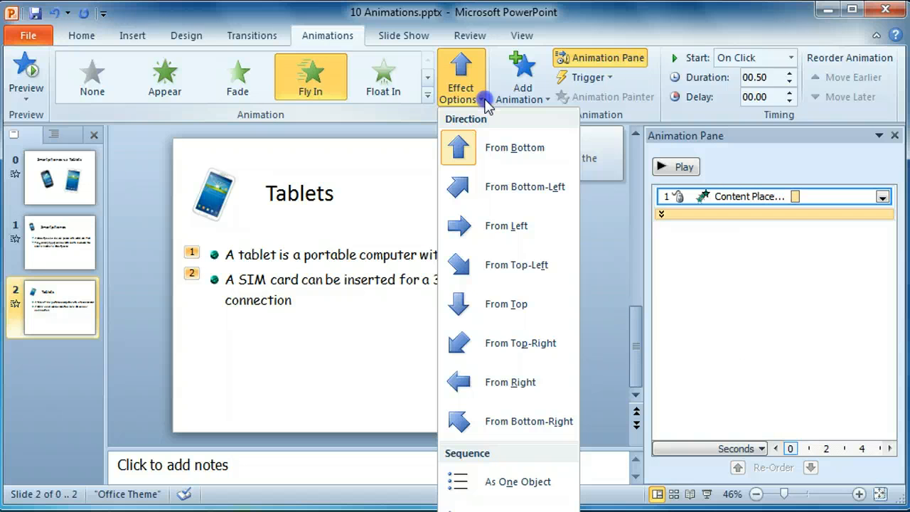
mouse_move(494, 381)
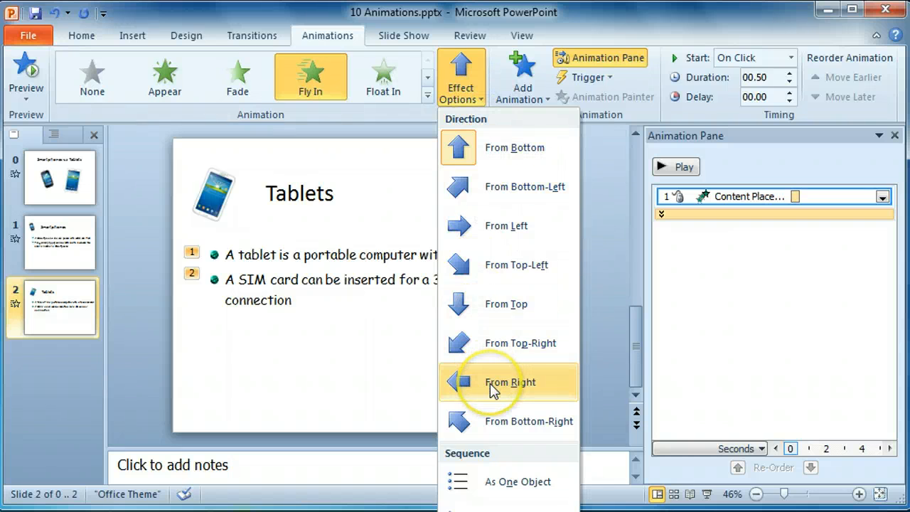
left_click(510, 381)
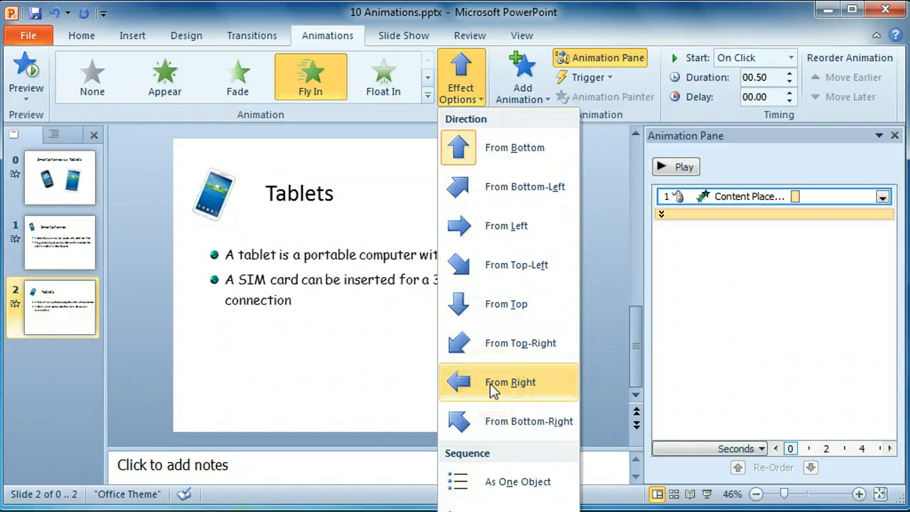
left_click(510, 381)
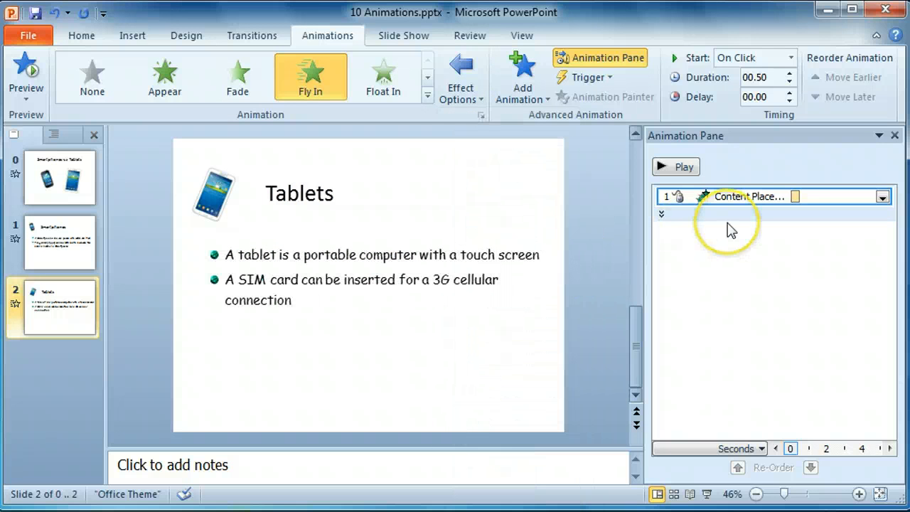
left_click(883, 196)
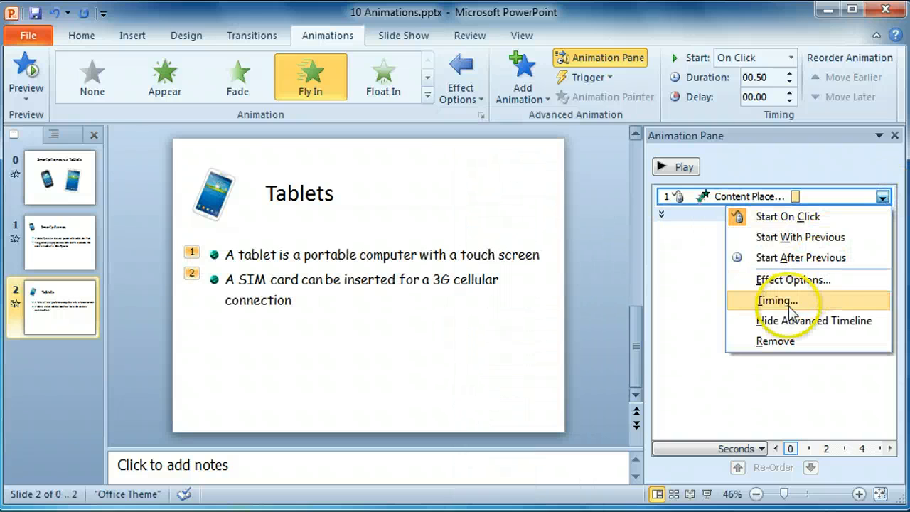
left_click(779, 300)
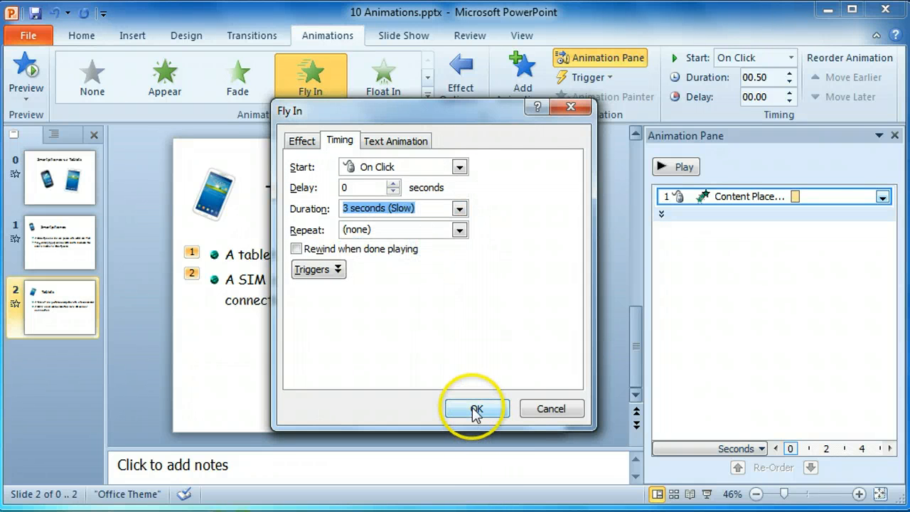
left_click(475, 409)
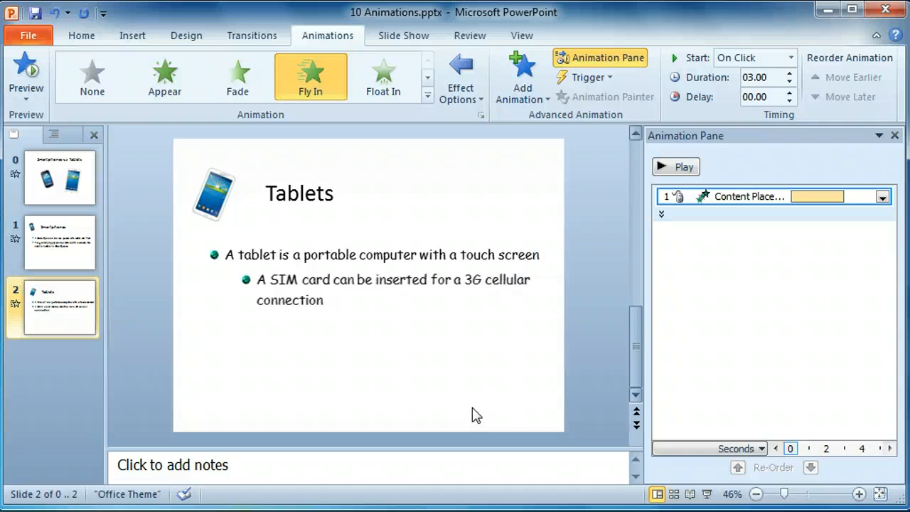
left_click(60, 242)
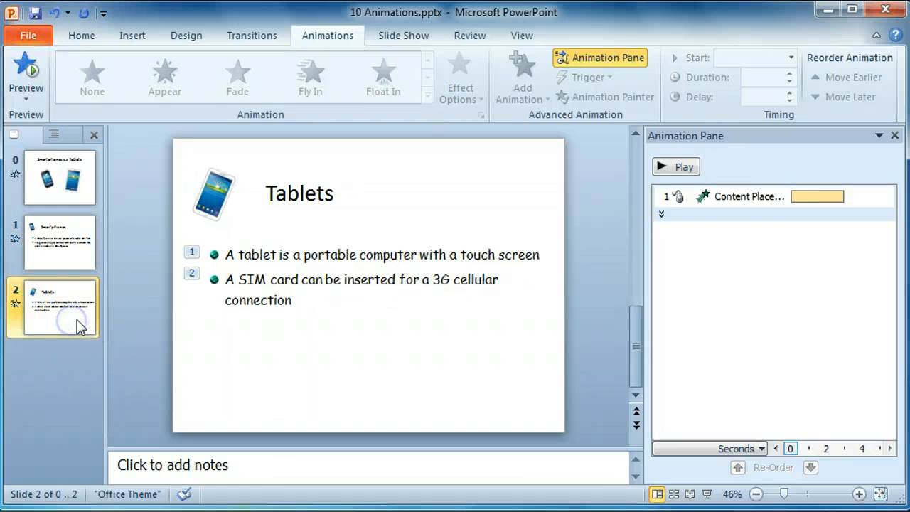
mouse_move(862, 205)
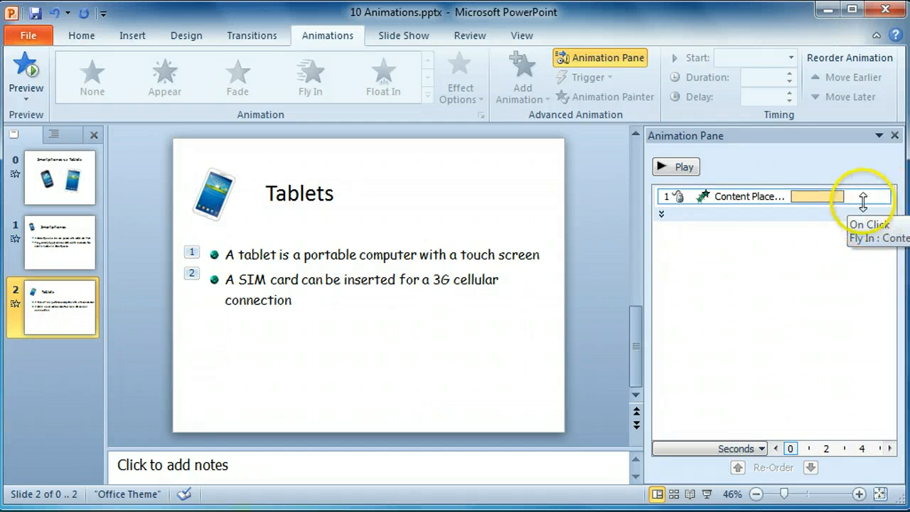
Set the Tablets slide's text animation to Start After Previous
left_click(883, 196)
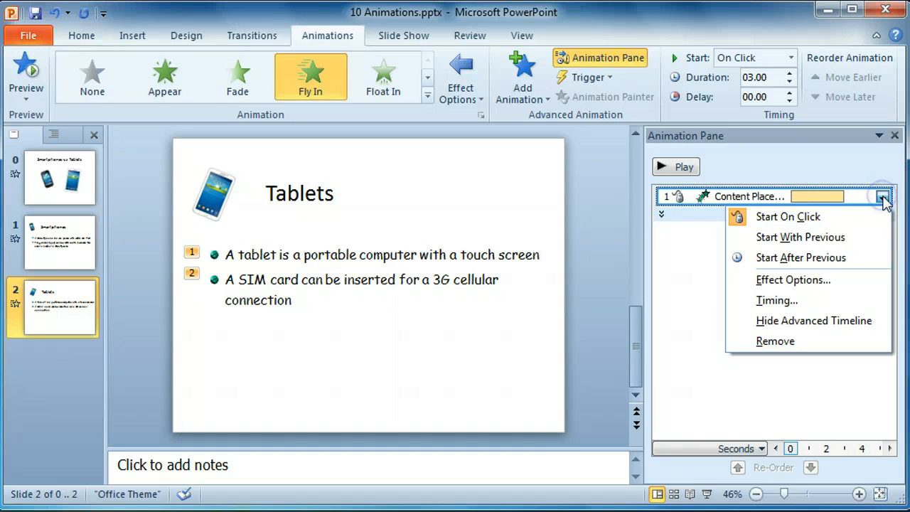
mouse_move(807, 258)
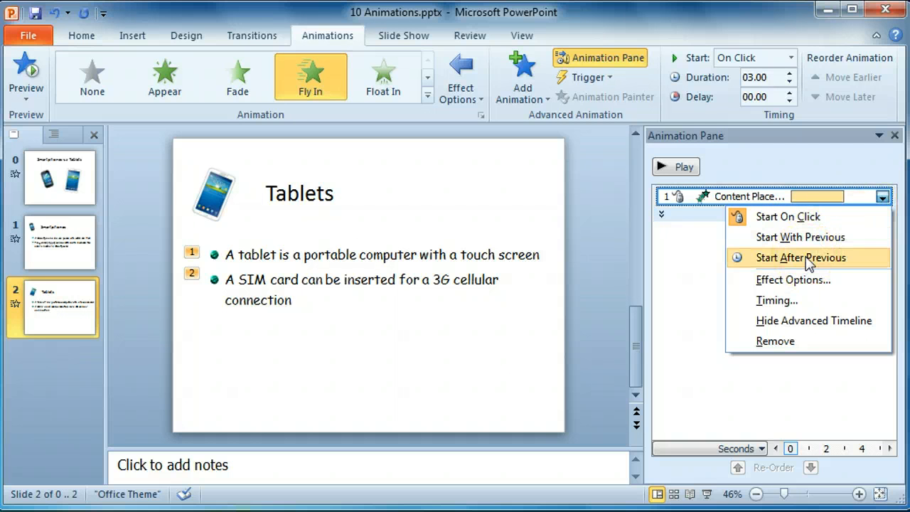
left_click(802, 257)
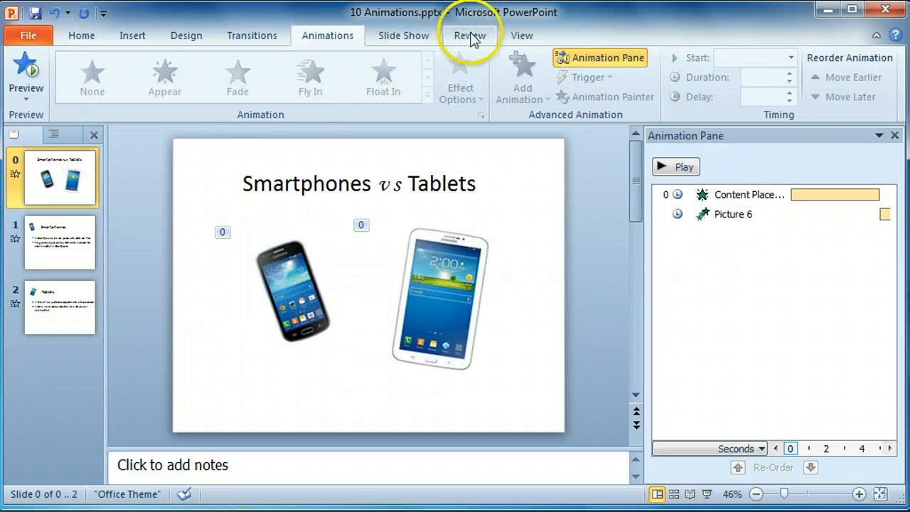
mouse_move(524, 36)
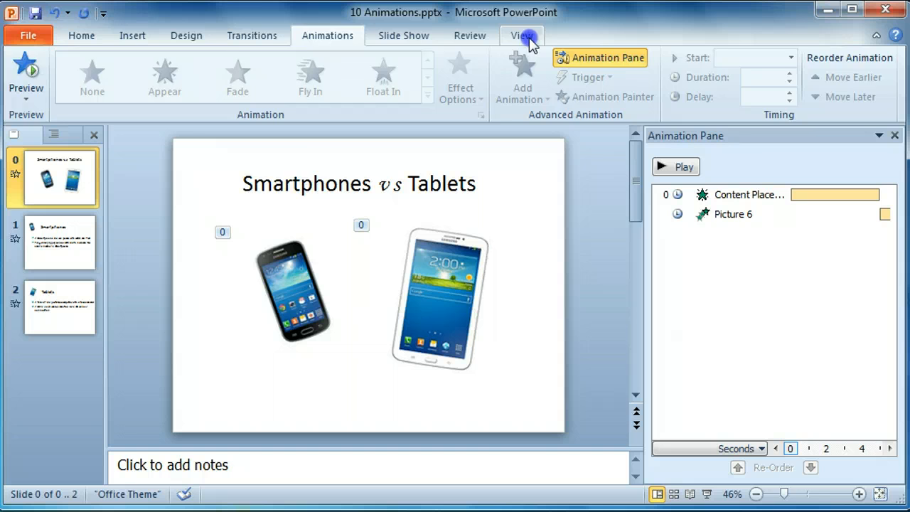
Play the deck in Reading View through the Smartphones bullets and Tablets slide, then return to editing
left_click(882, 493)
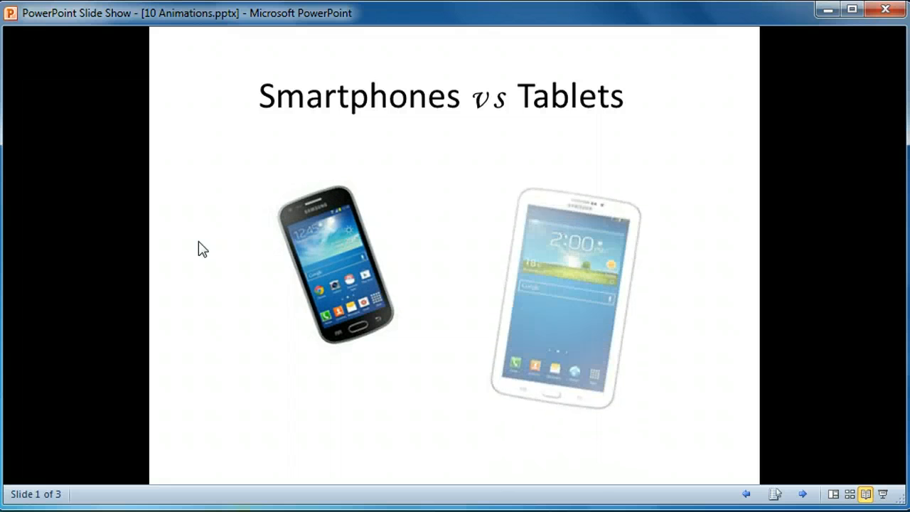
left_click(216, 224)
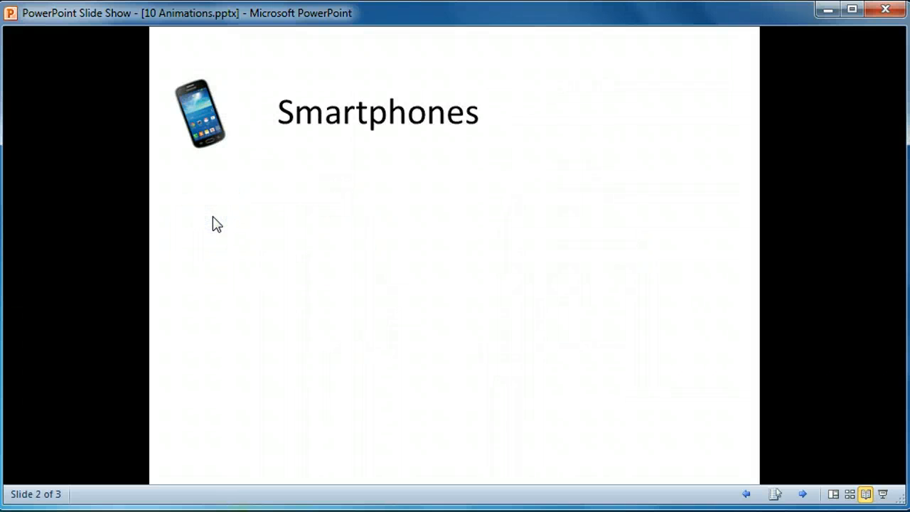
left_click(206, 227)
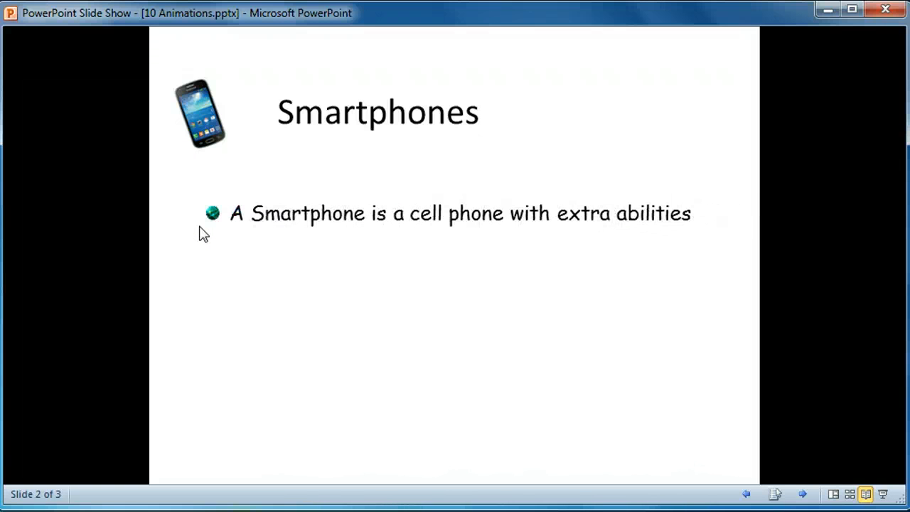
left_click(580, 156)
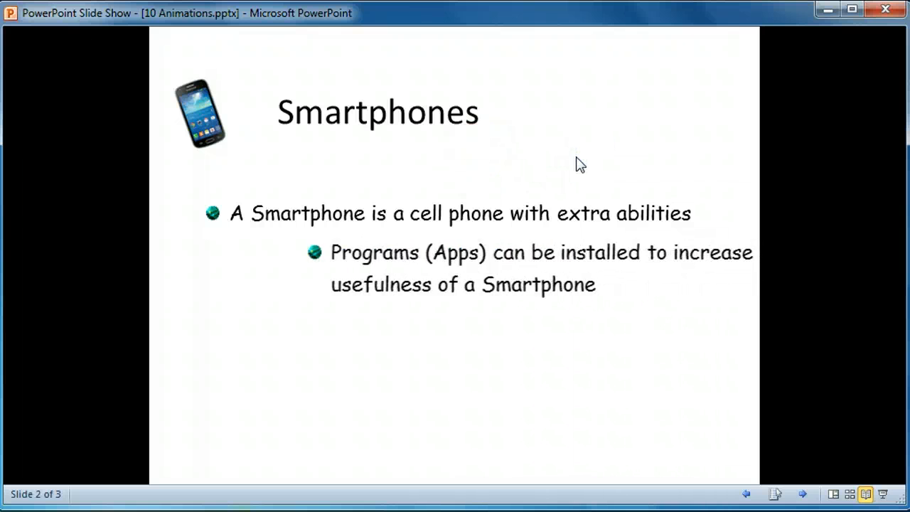
left_click(576, 153)
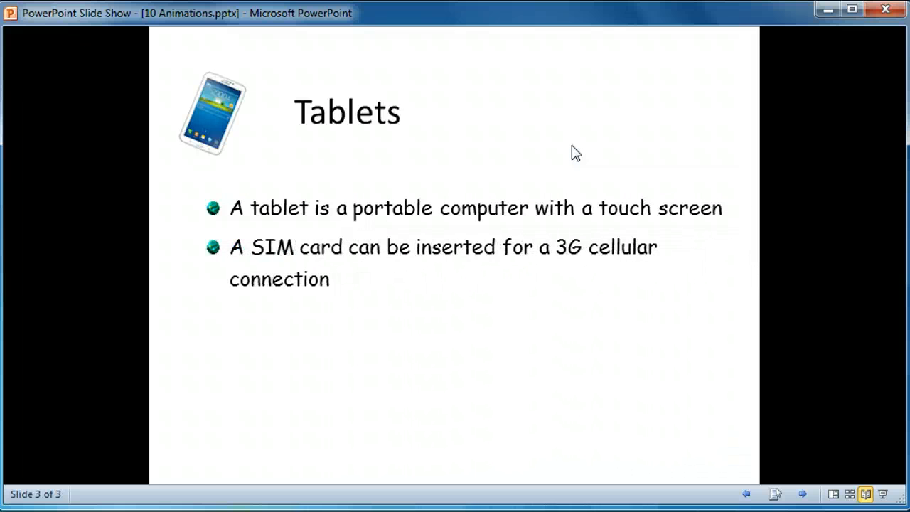
left_click(571, 145)
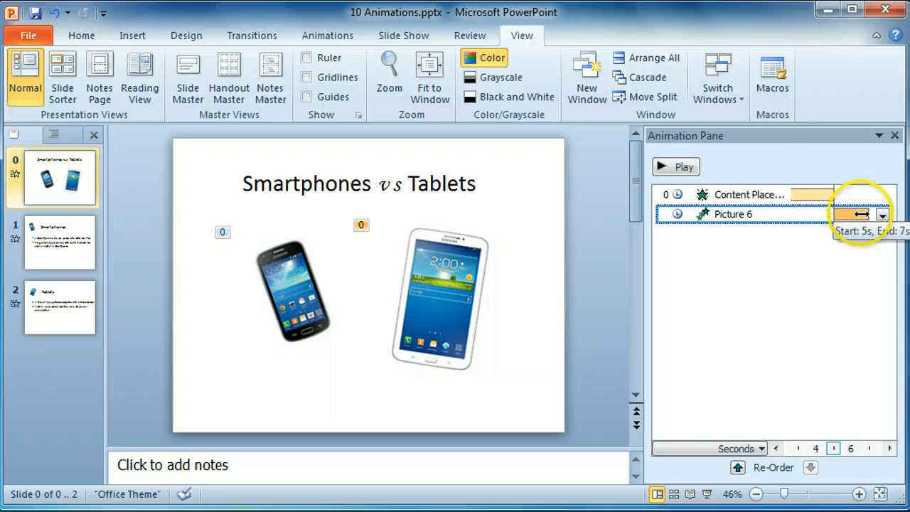
Set Picture 6 on the title slide to Start With Previous
left_click(882, 213)
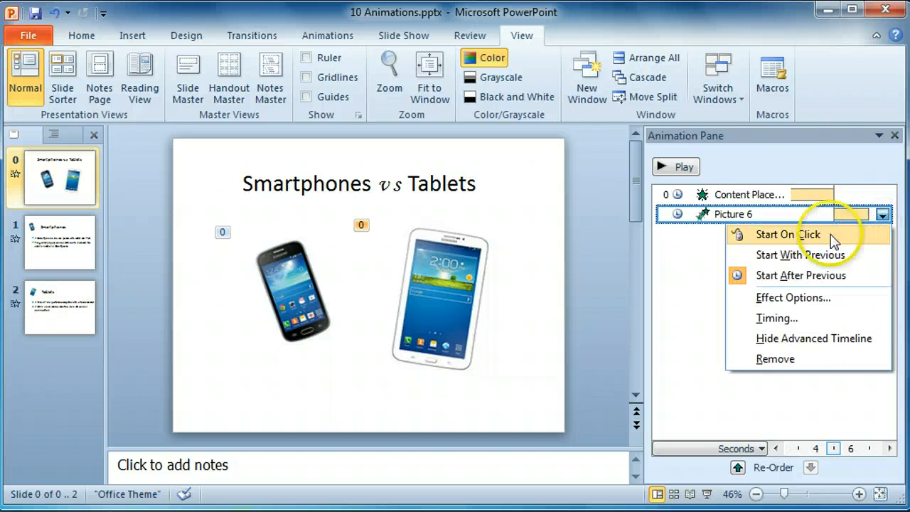
mouse_move(802, 254)
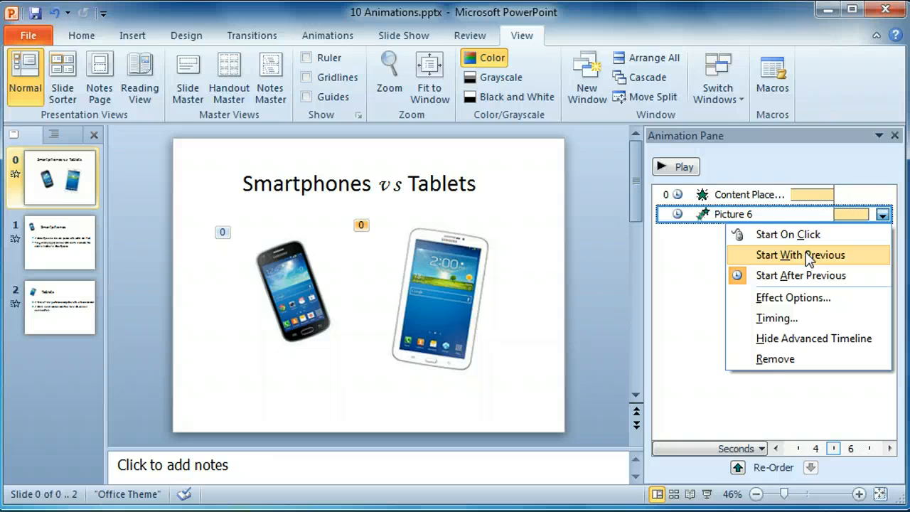
left_click(801, 255)
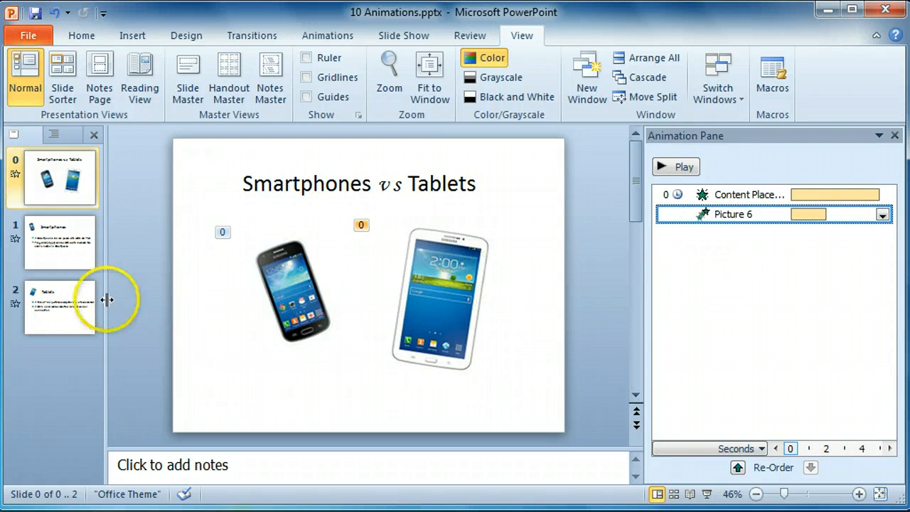
Set the Smartphones slide's bullet text animation to Start After Previous
left_click(60, 242)
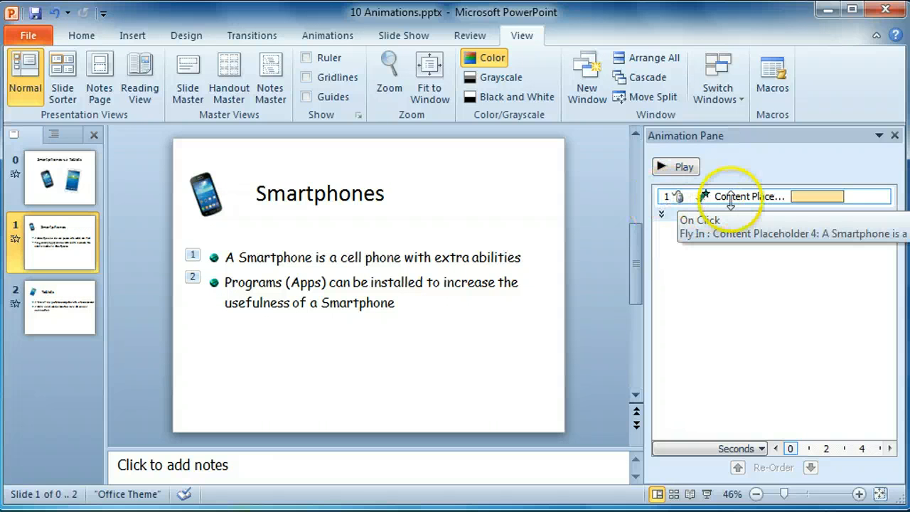
left_click(884, 197)
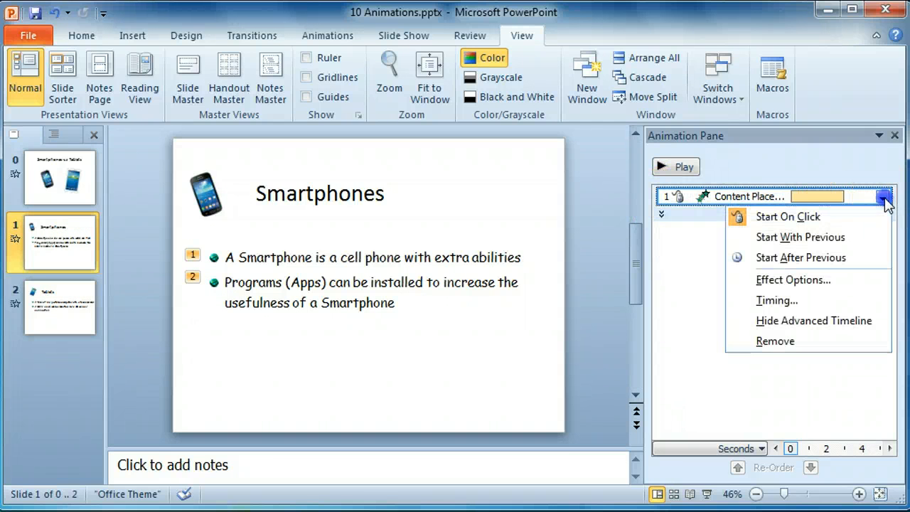
mouse_move(801, 257)
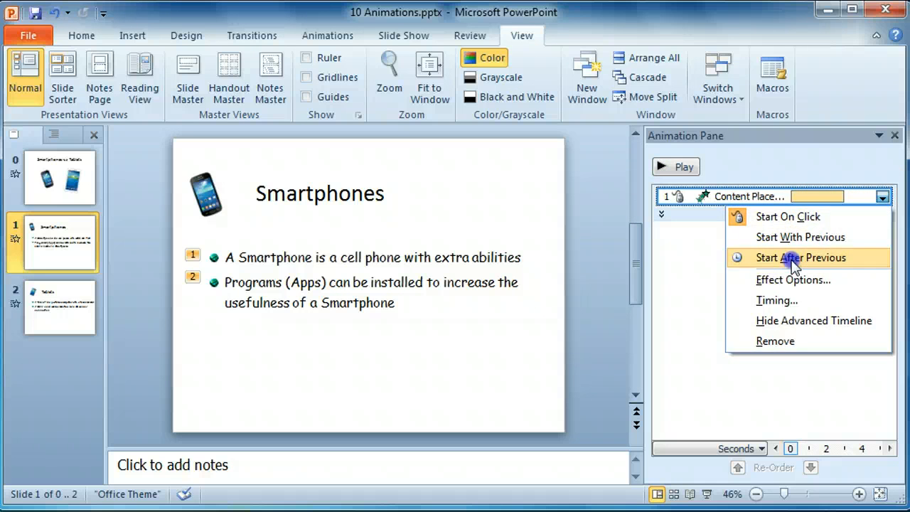
left_click(799, 257)
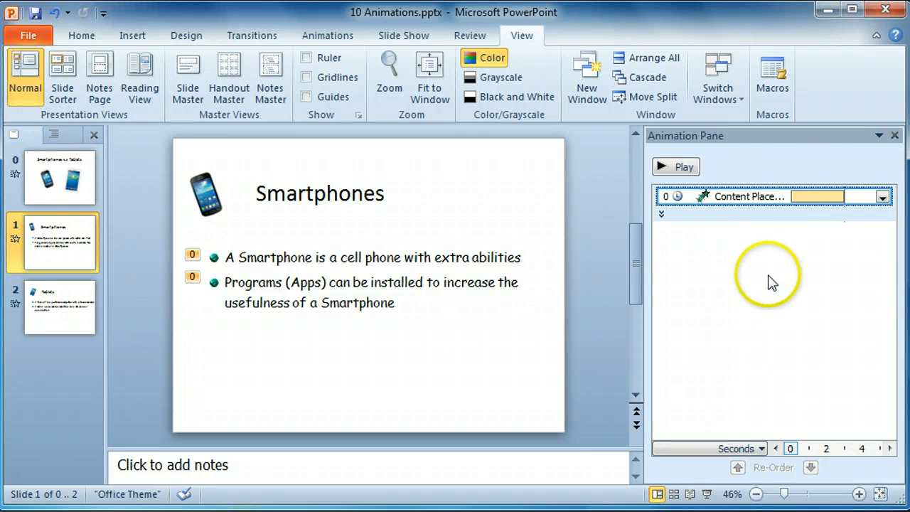
mouse_move(522, 36)
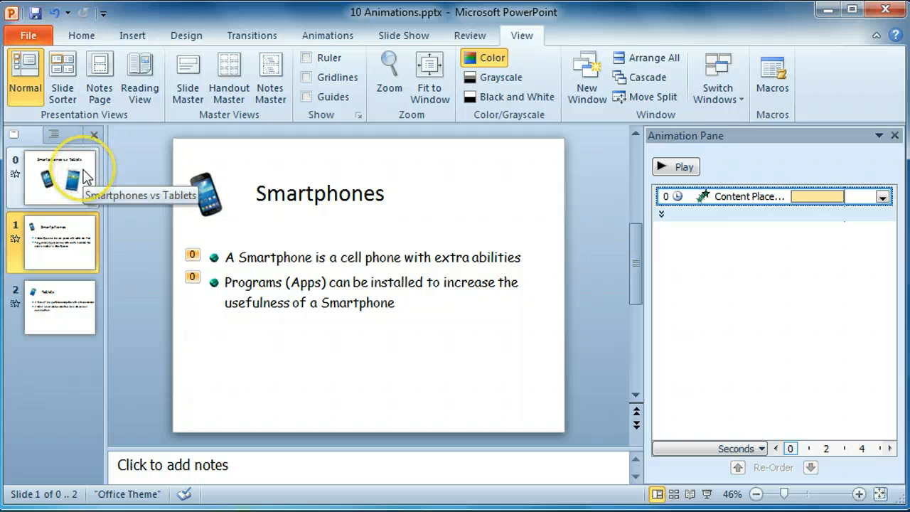
Return to the Smartphones vs Tablets title slide
left_click(60, 176)
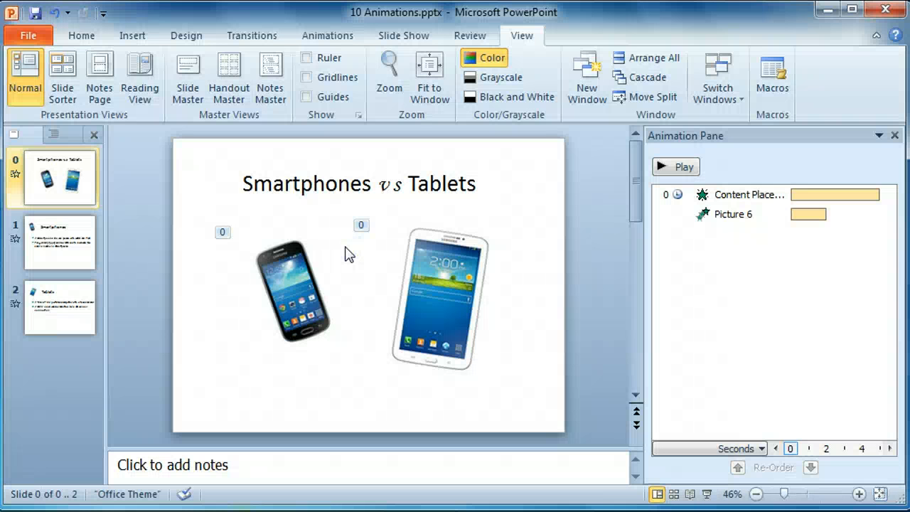
mouse_move(629, 395)
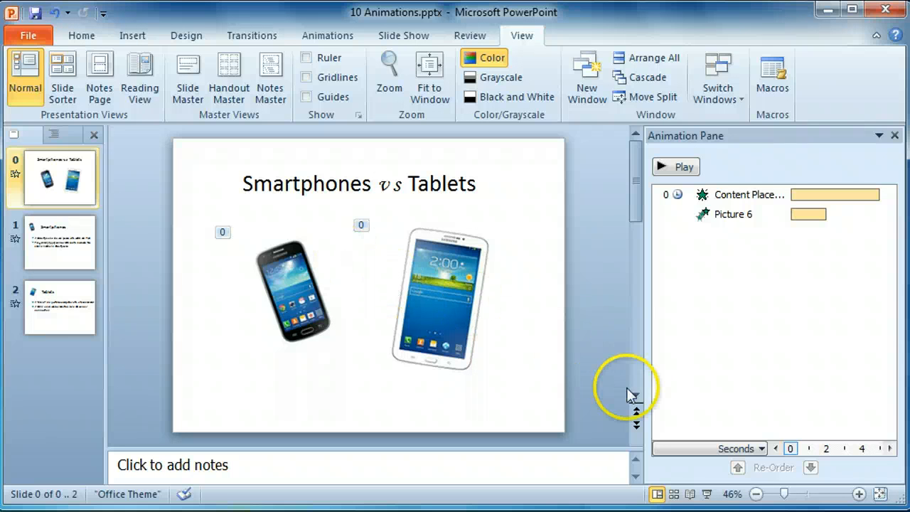
mouse_move(590, 346)
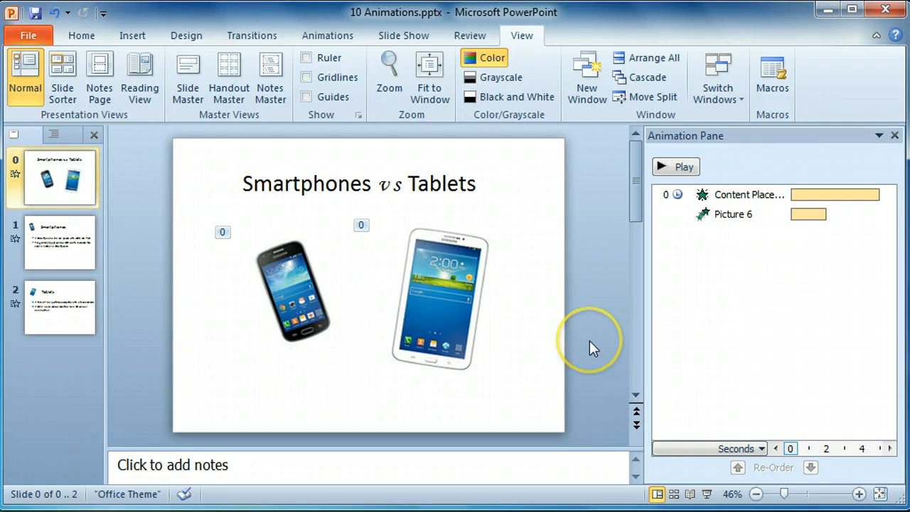